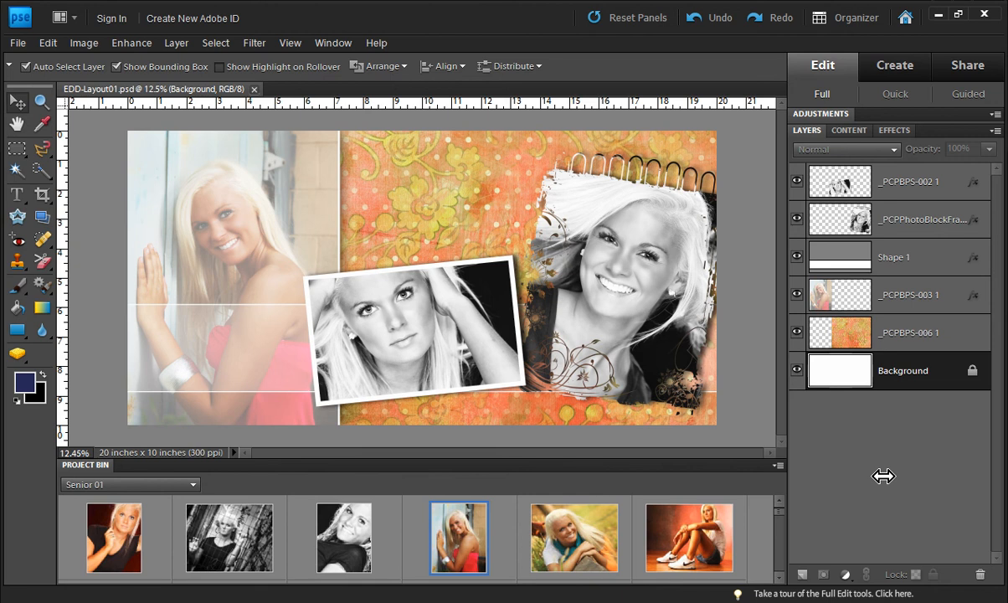
mouse_move(851, 419)
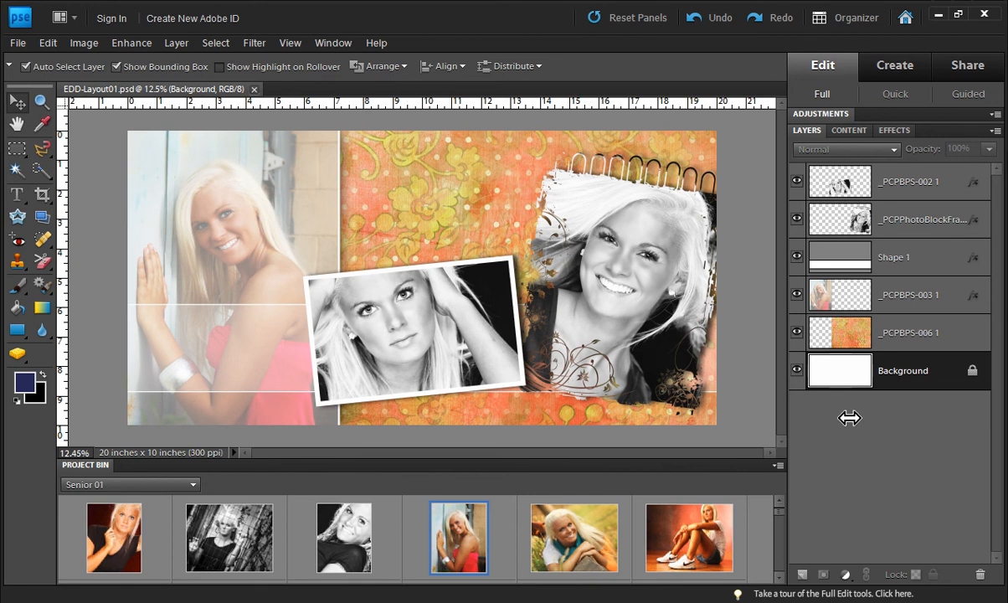
mouse_move(844, 418)
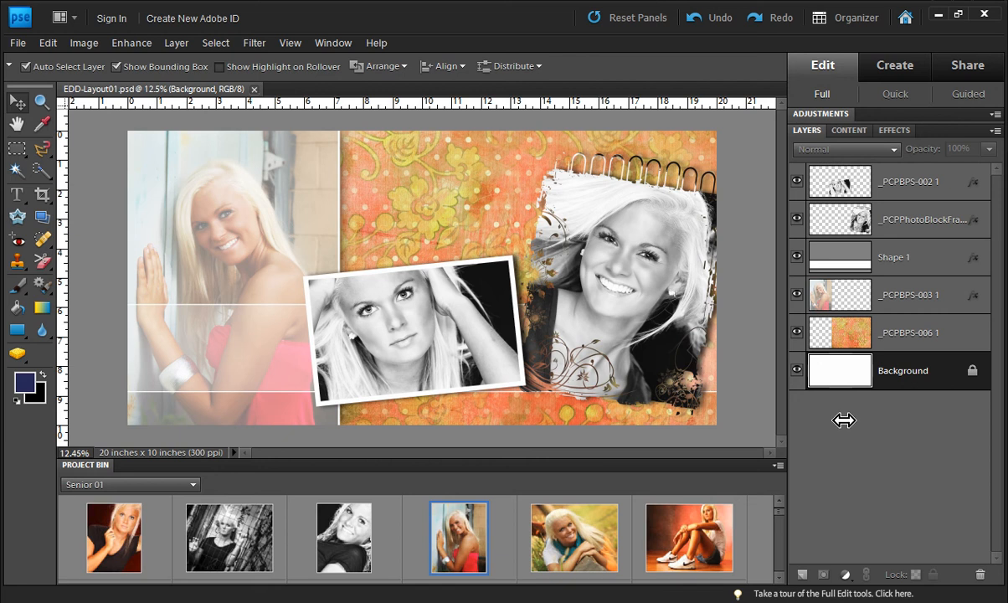
mouse_move(7, 23)
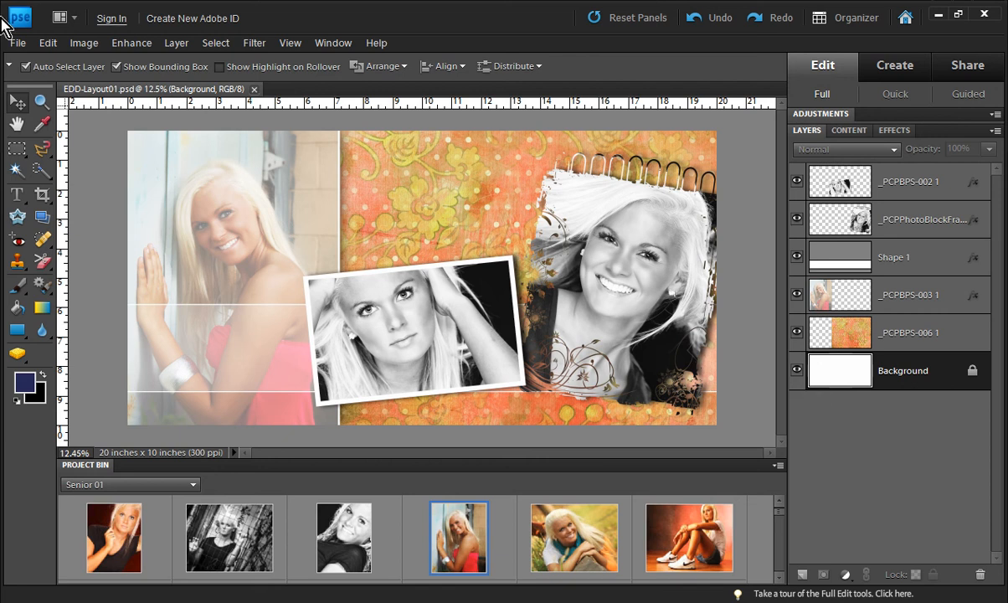
Create a new blank 20 × 10 inch document at 300 ppi in RGB colour with a white background
left_click(16, 44)
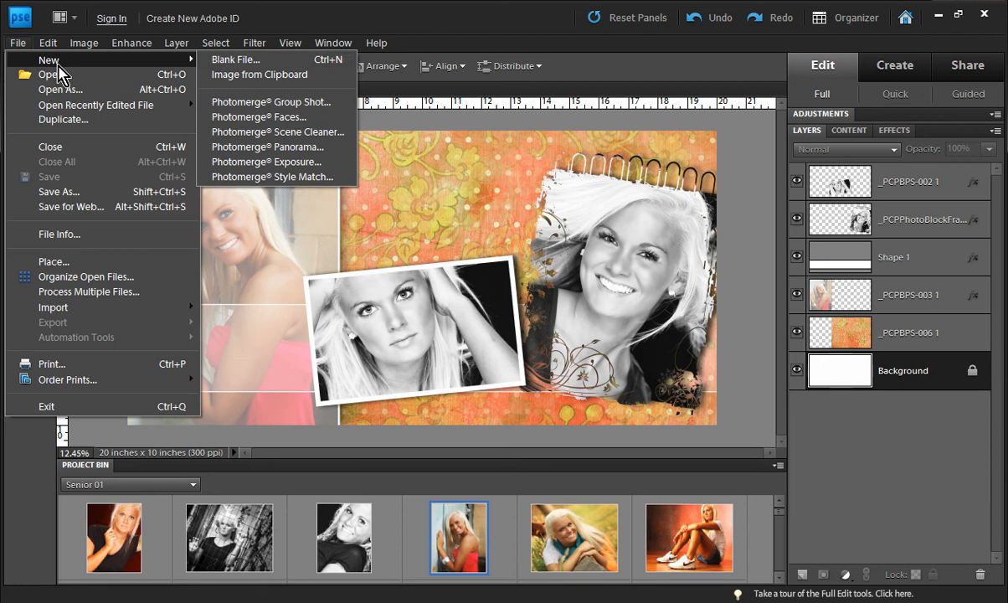
left_click(234, 58)
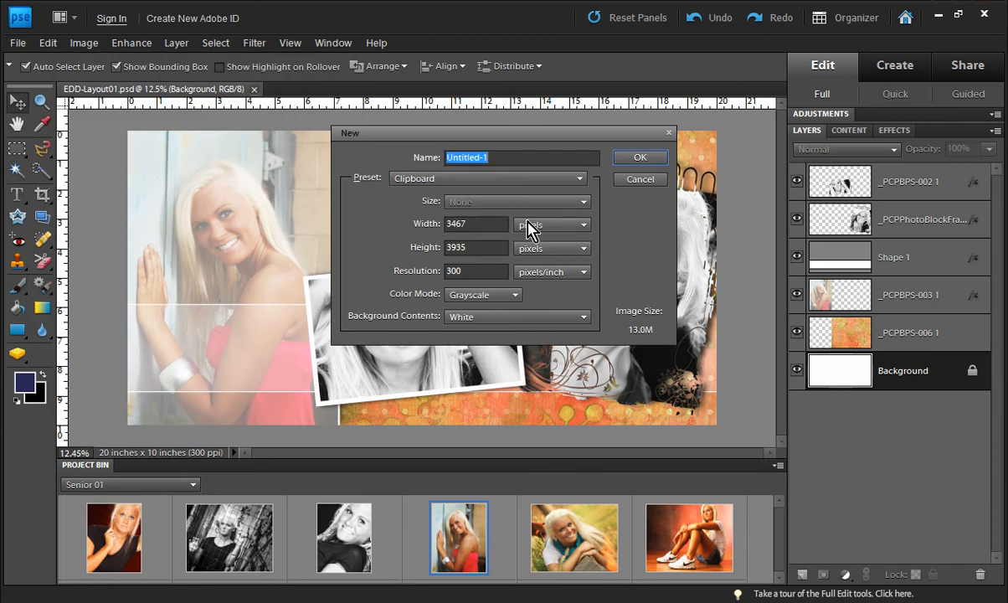
left_click(582, 224)
type("10")
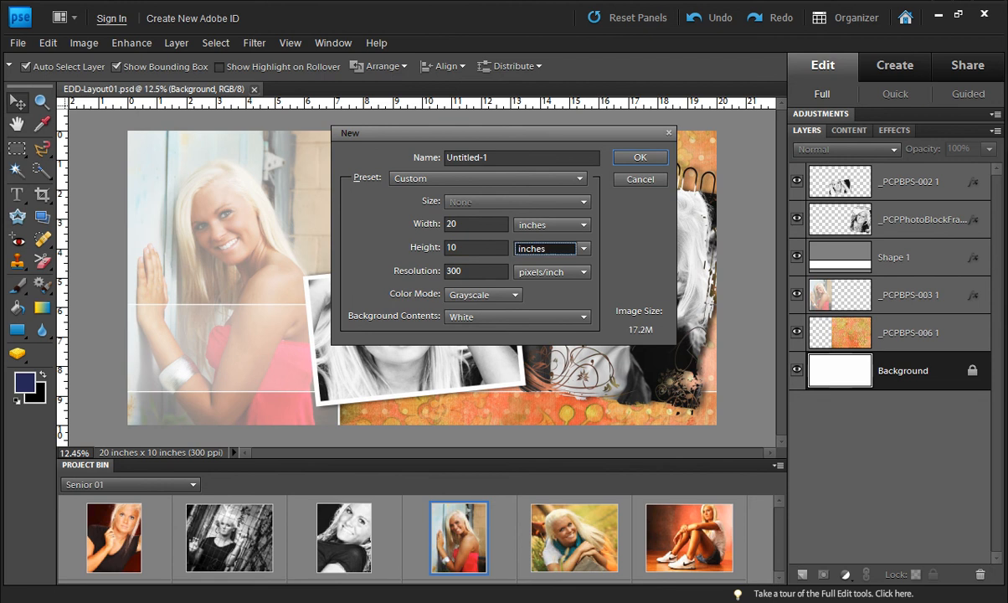
left_click(482, 295)
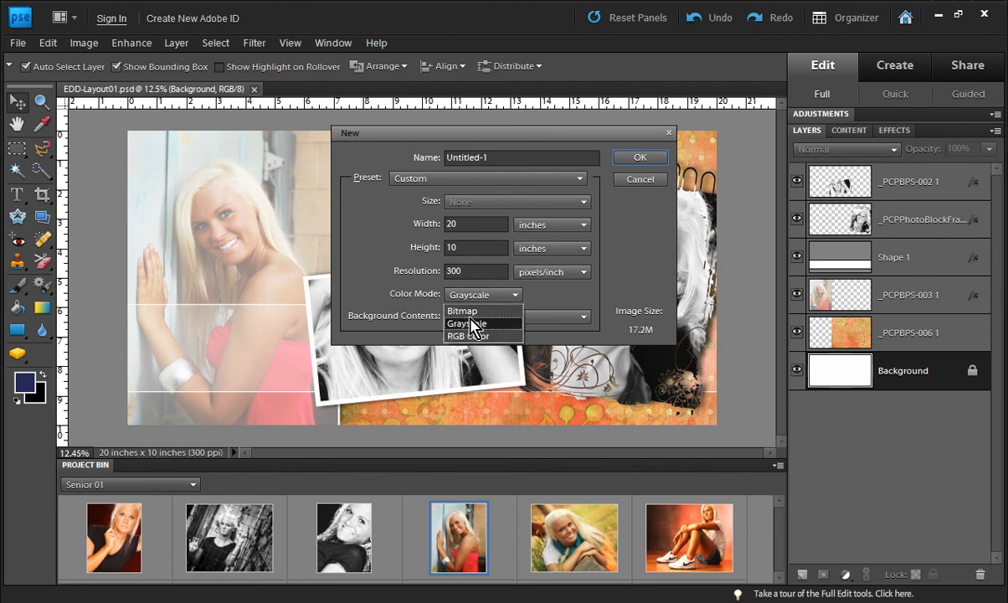
left_click(467, 335)
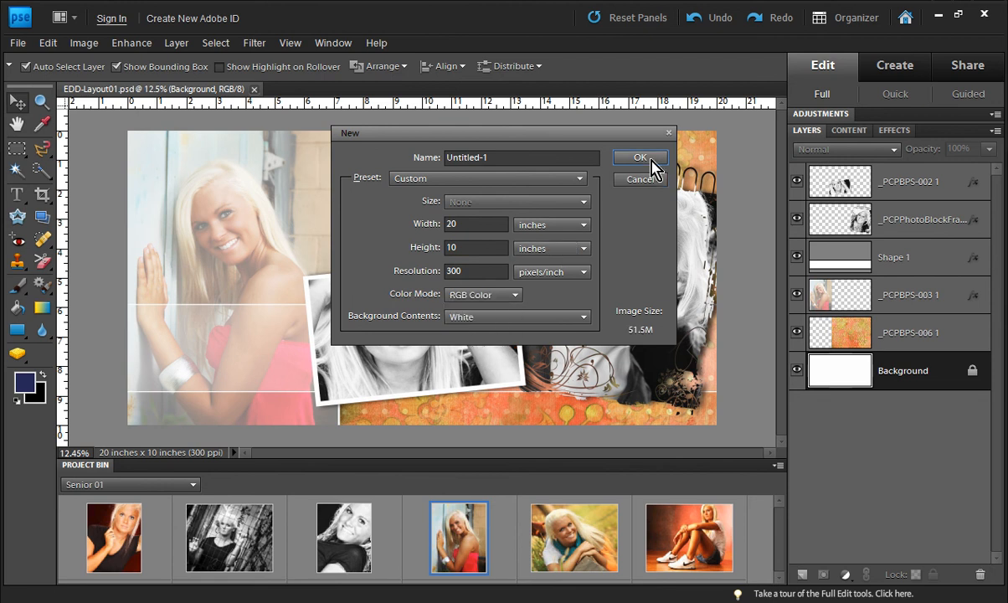
left_click(639, 158)
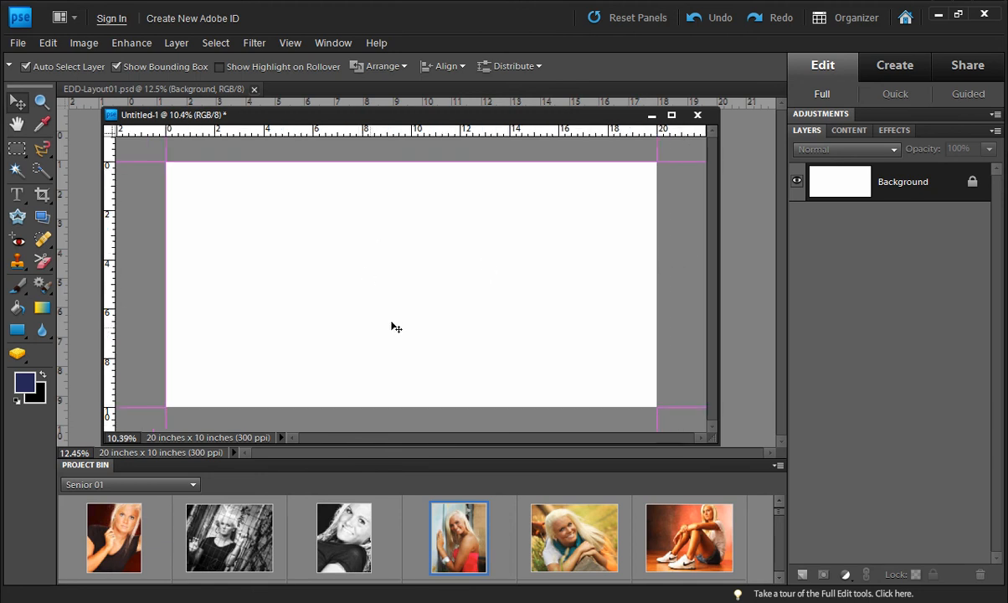
mouse_move(686, 335)
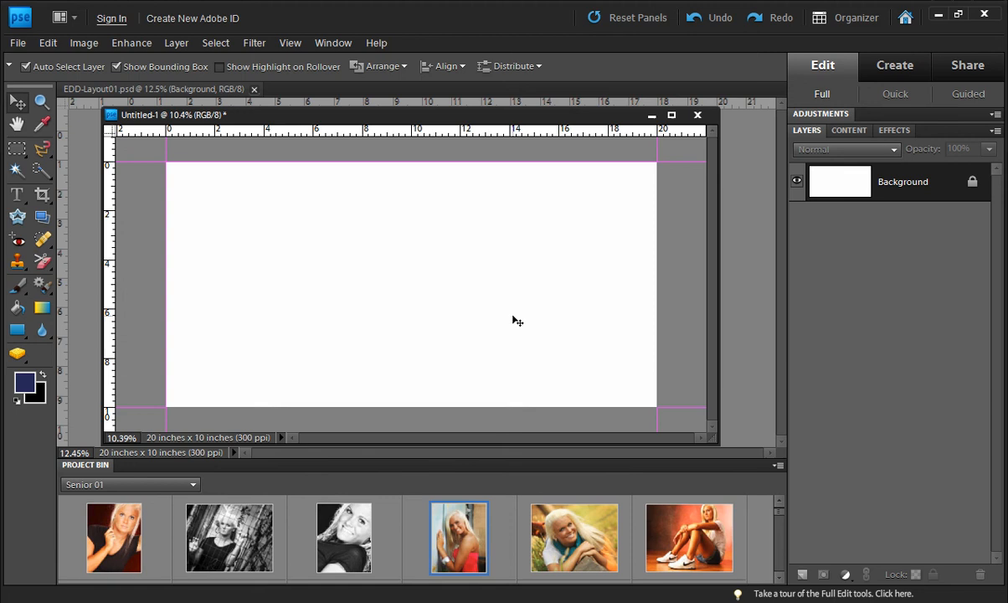
mouse_move(854, 137)
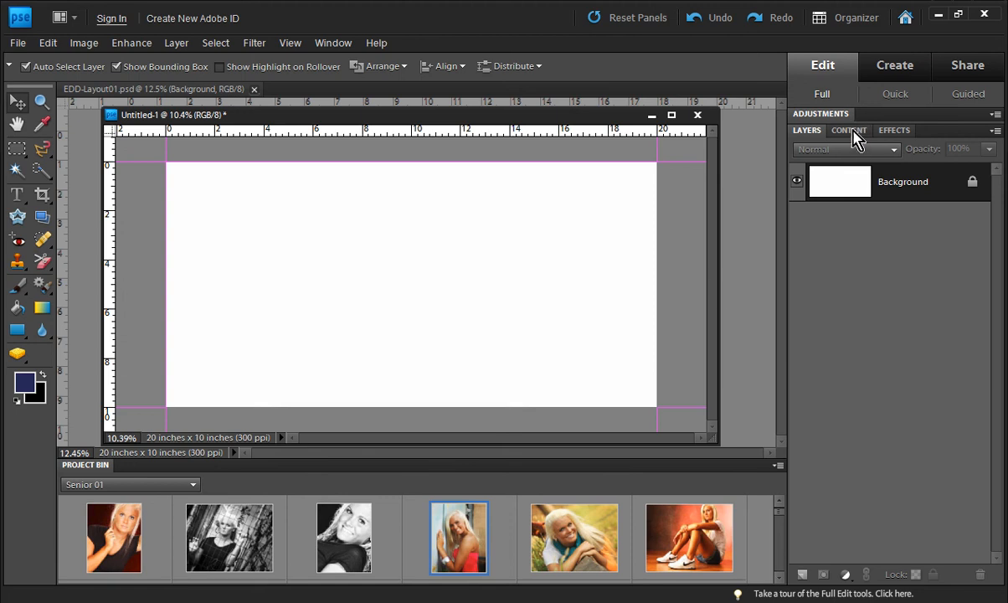
mouse_move(856, 137)
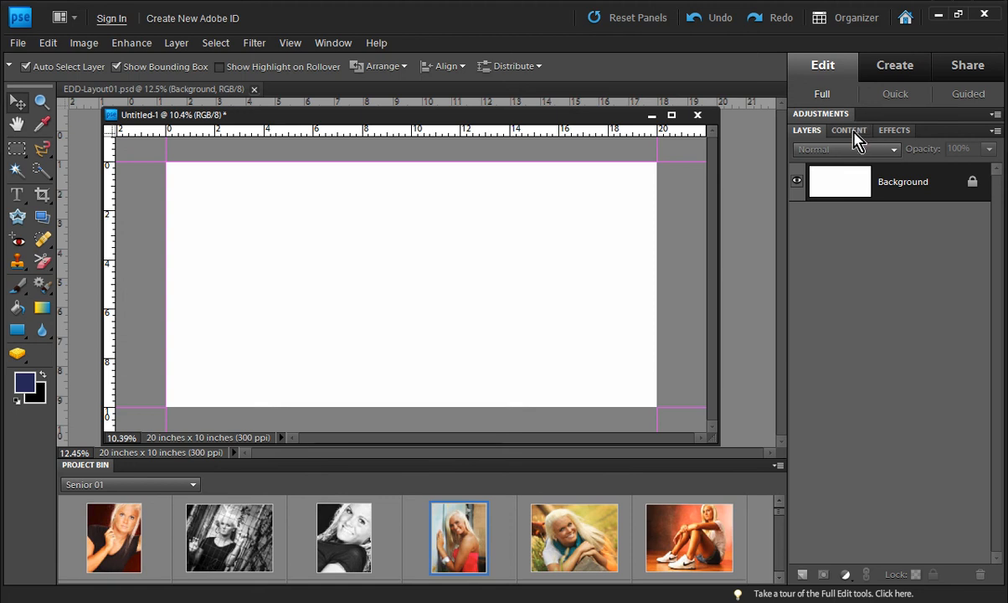
Show the Frames collection in the Content library panel
left_click(849, 131)
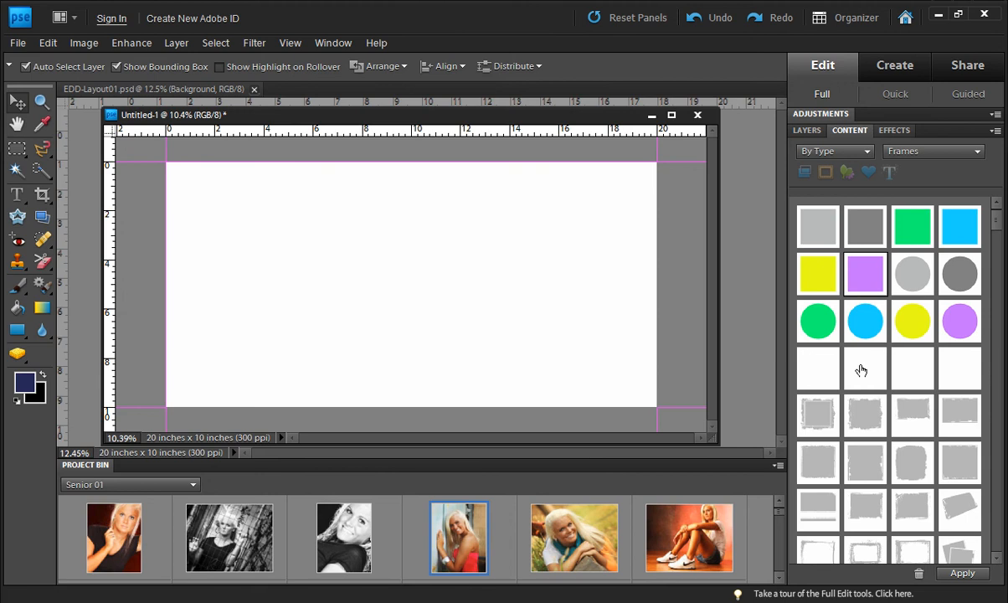
left_click(931, 150)
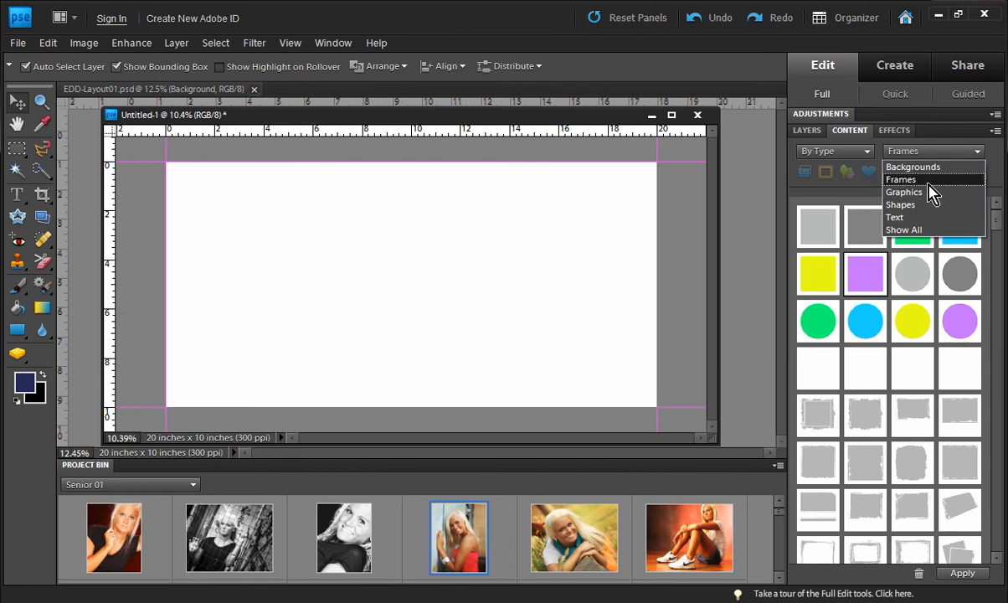
left_click(901, 180)
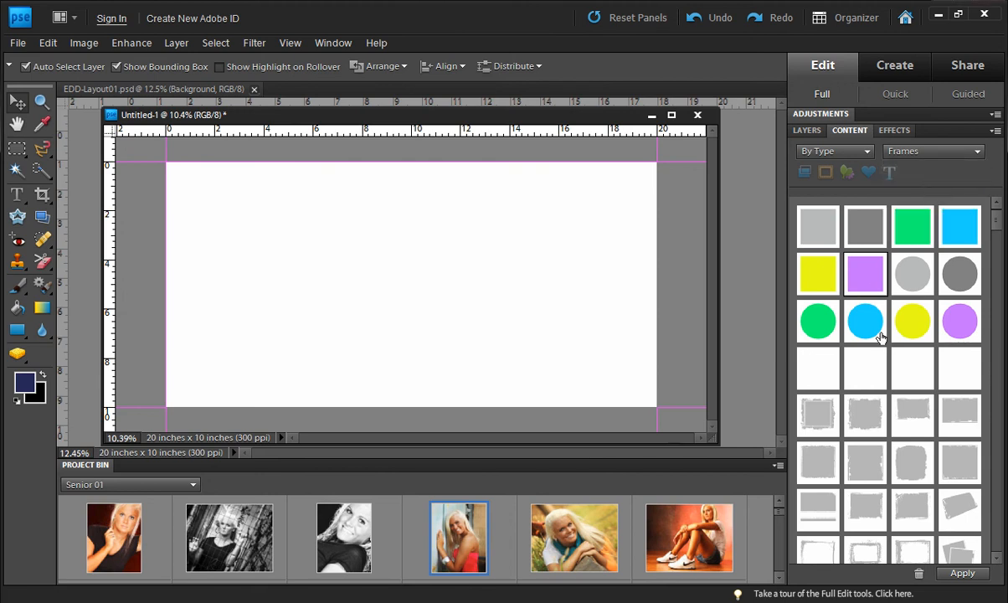
mouse_move(894, 428)
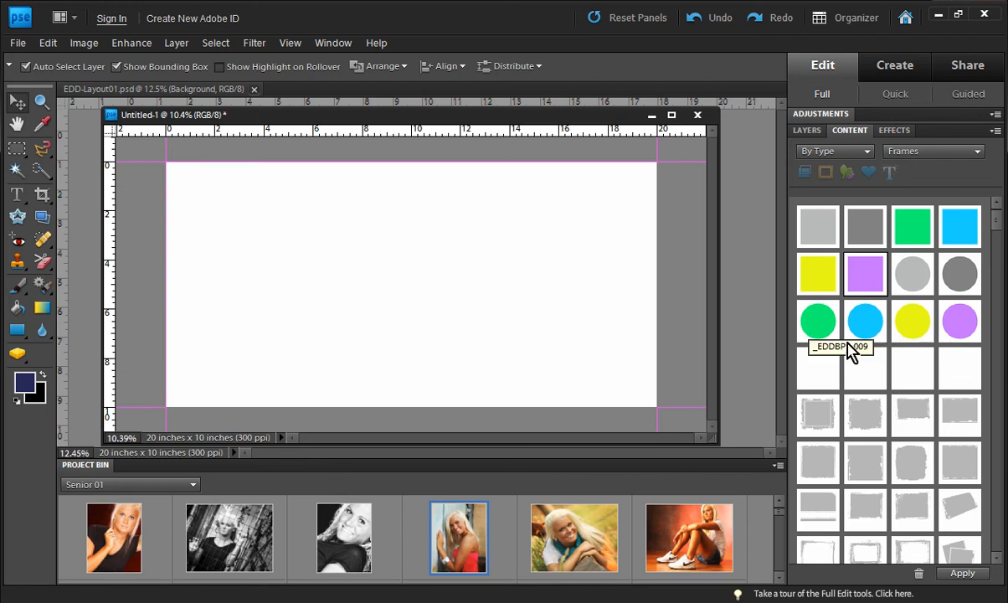
mouse_move(871, 416)
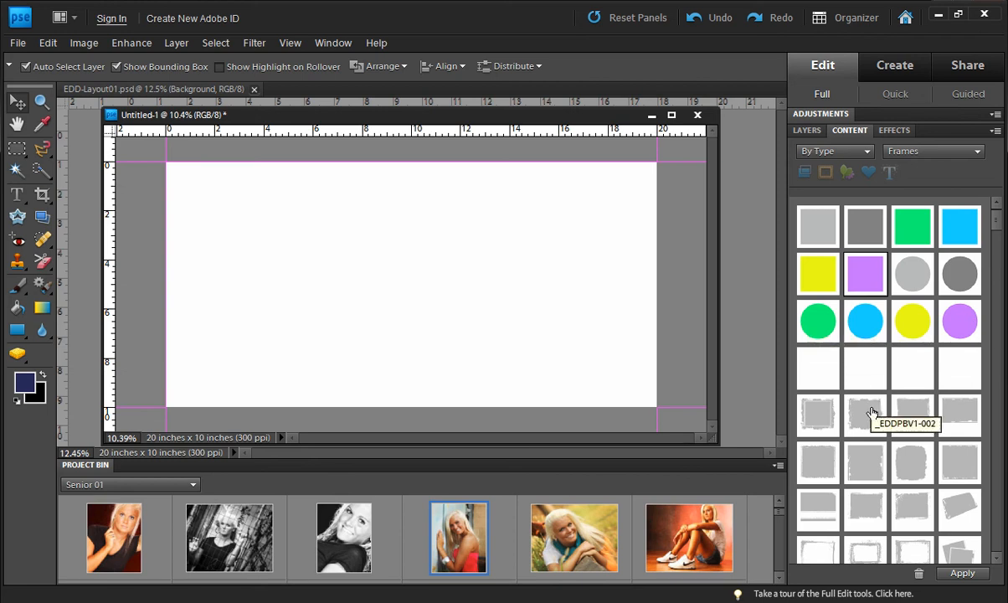
mouse_move(946, 315)
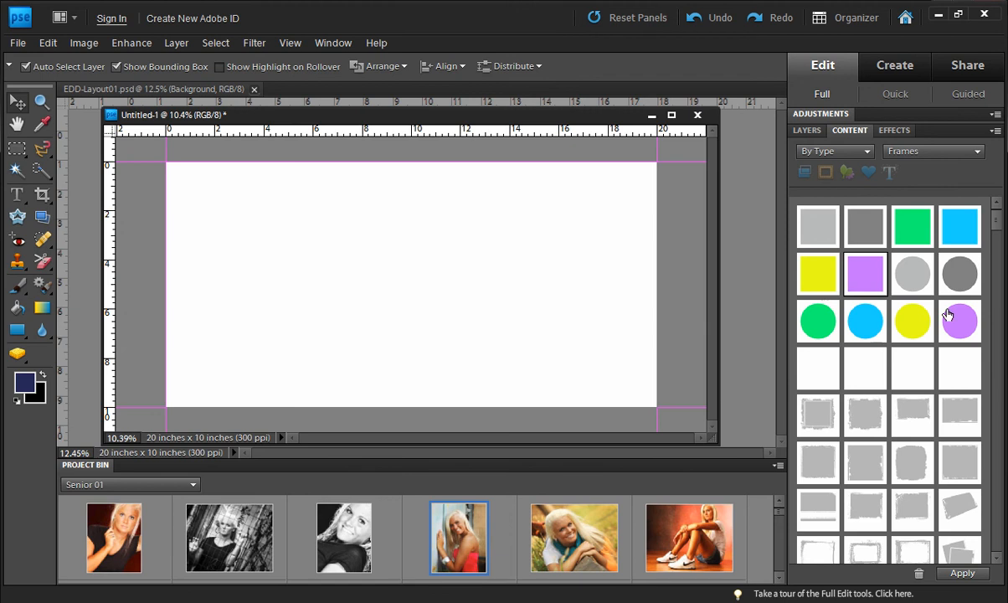
mouse_move(874, 244)
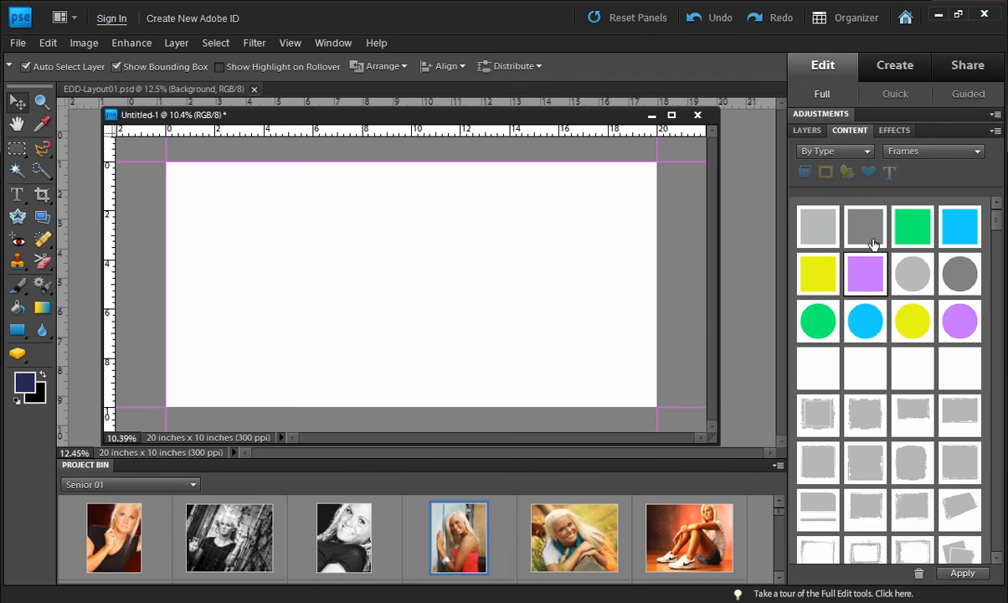
mouse_move(911, 255)
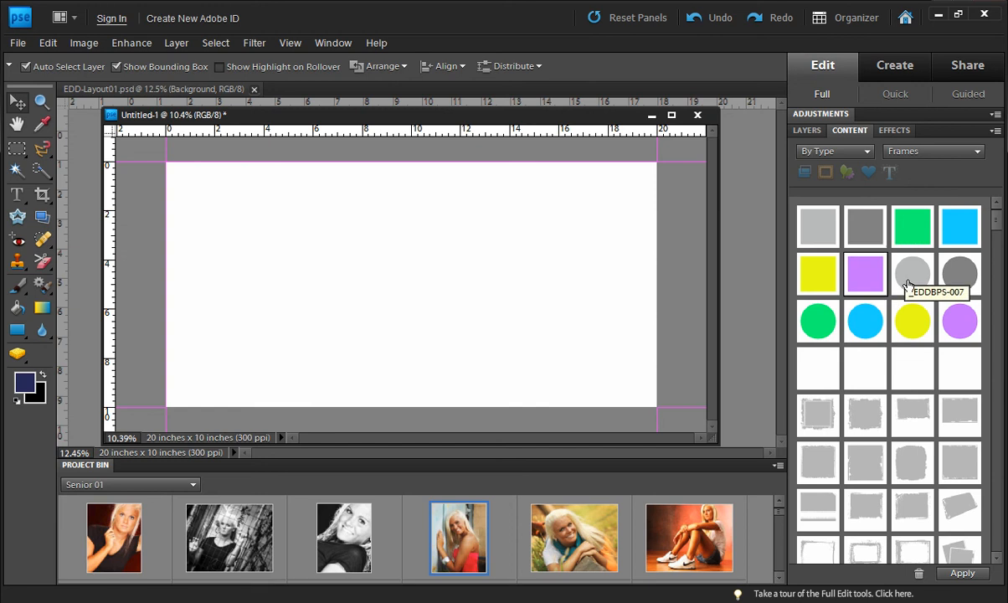
mouse_move(913, 321)
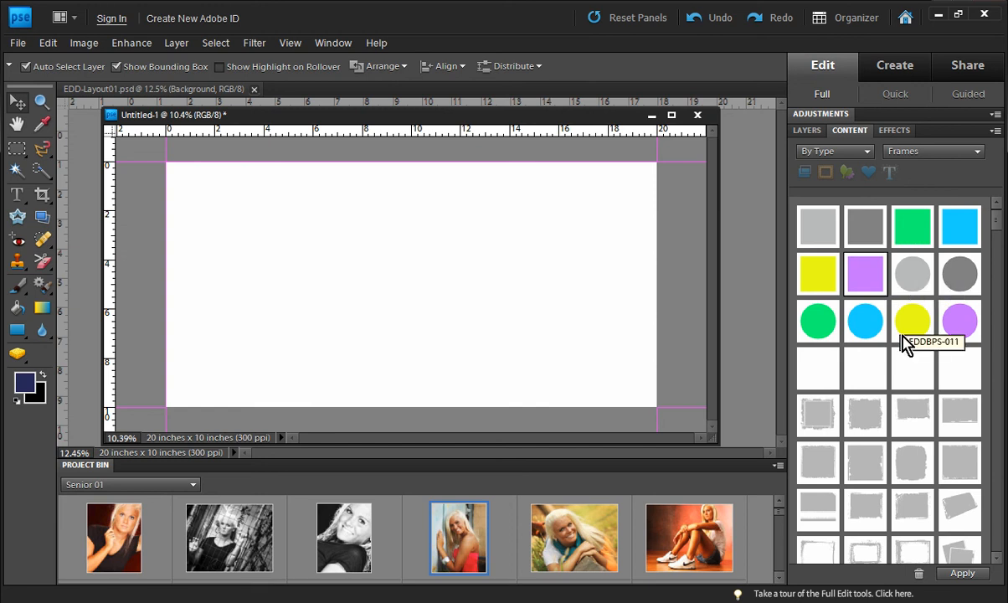
mouse_move(1001, 572)
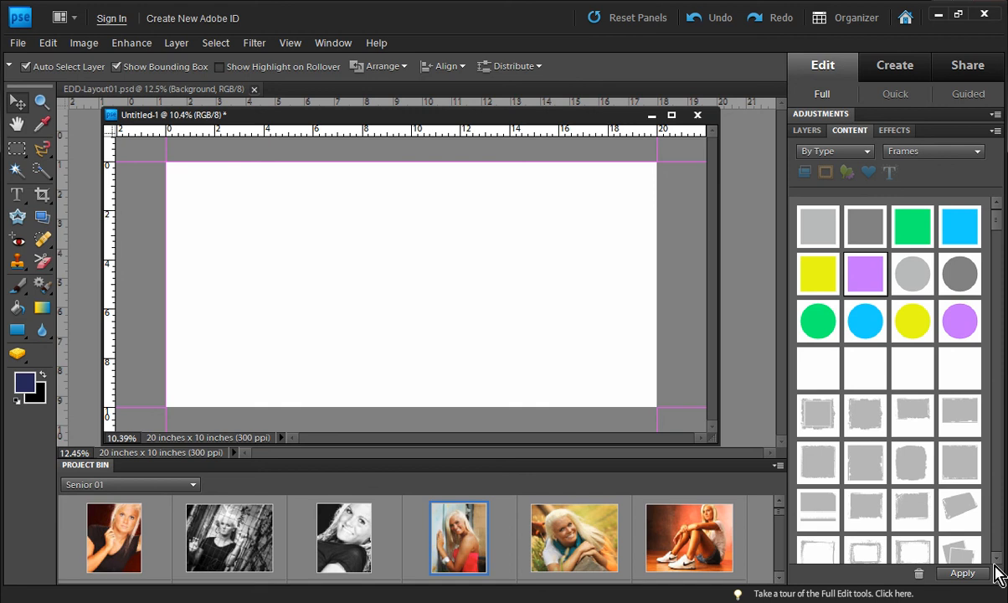
Browse down through the frame thumbnails from decorative to plain coloured designs
scroll("down", 3)
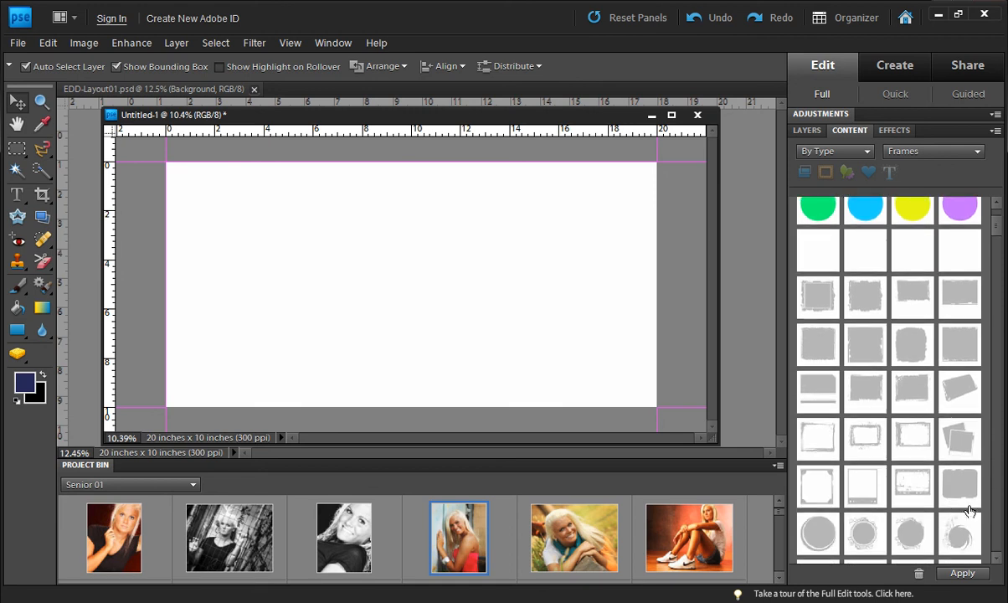
mouse_move(912, 305)
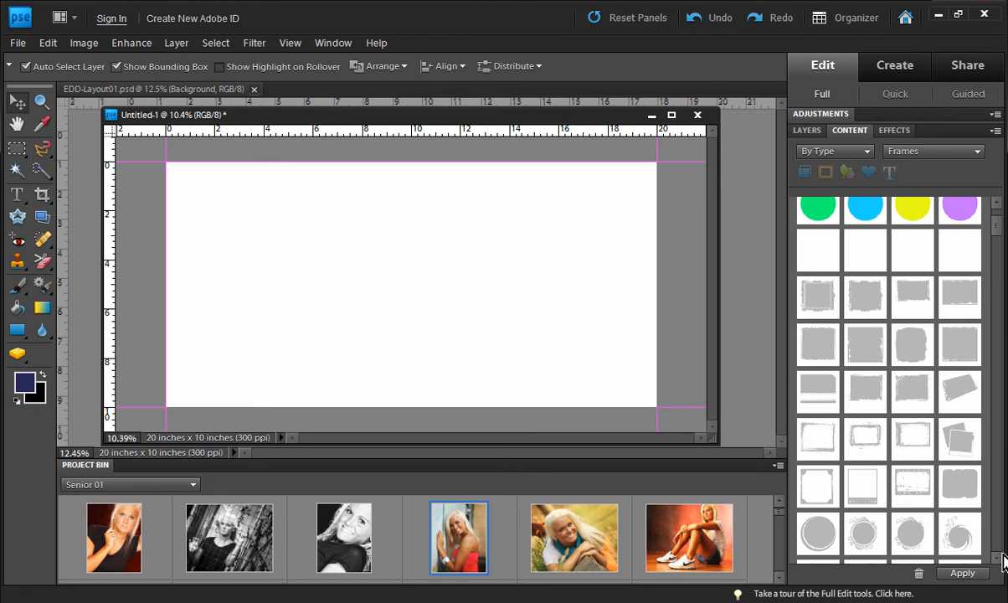
scroll("down", 3)
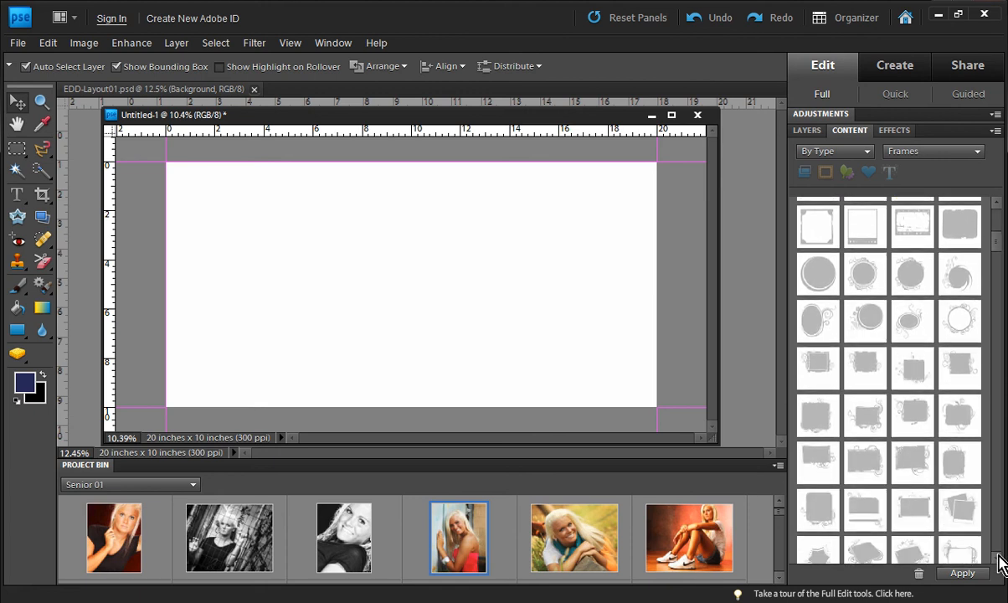
scroll("down", 3)
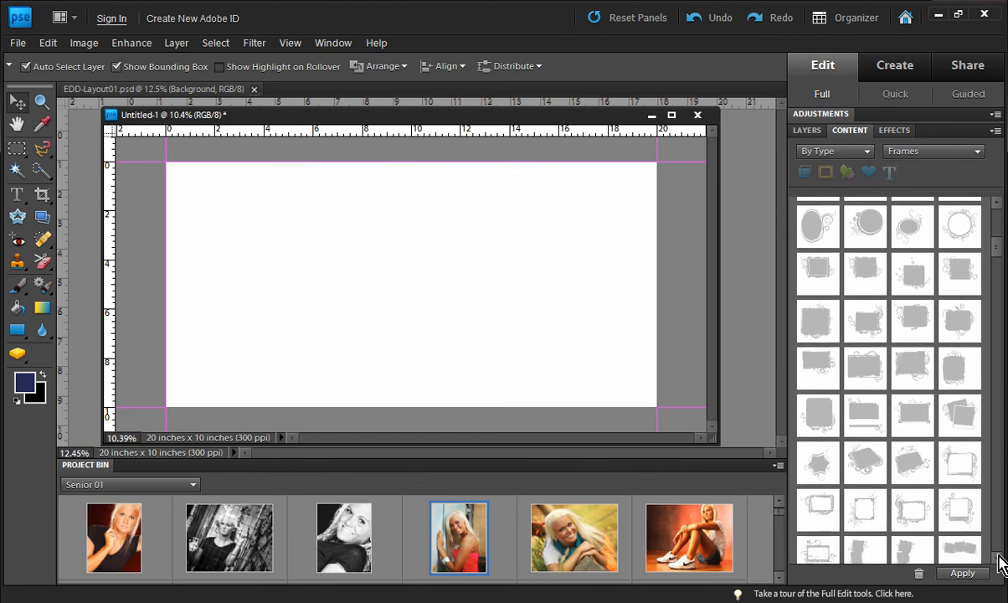
scroll("down", 3)
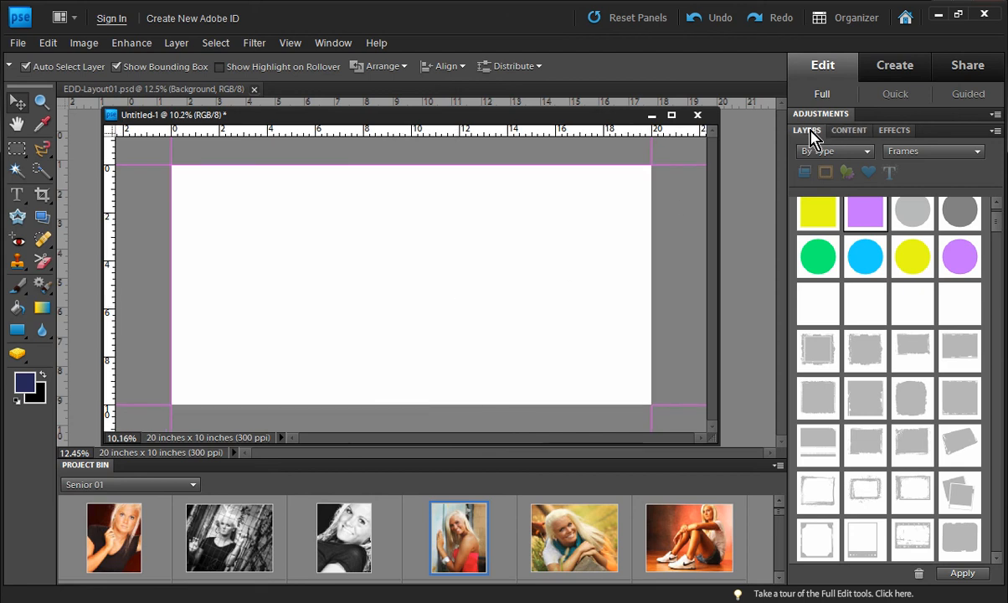
Add a new empty layer above the white background via the Layers panel
left_click(807, 131)
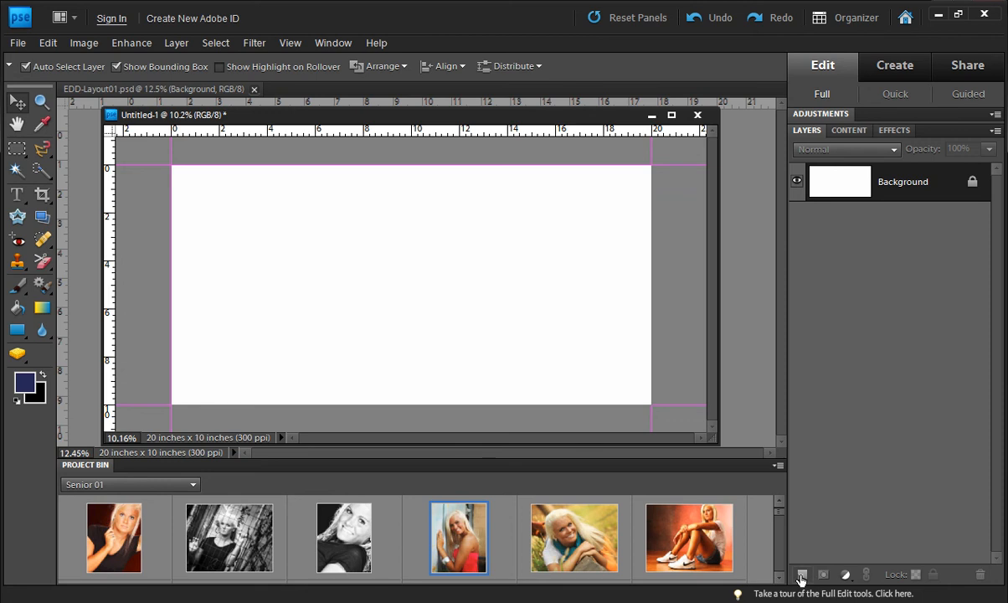
left_click(800, 574)
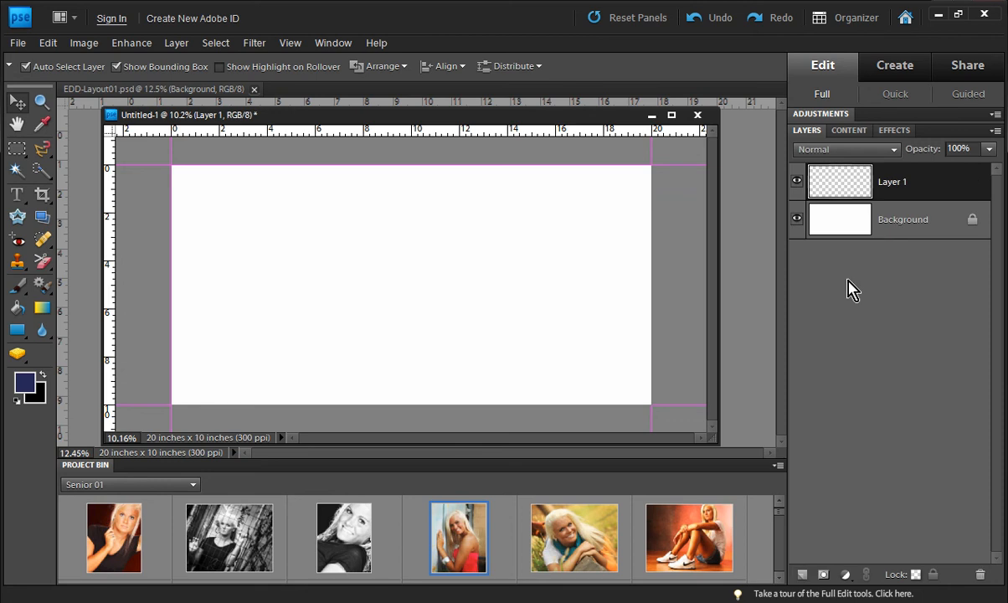
left_click(847, 131)
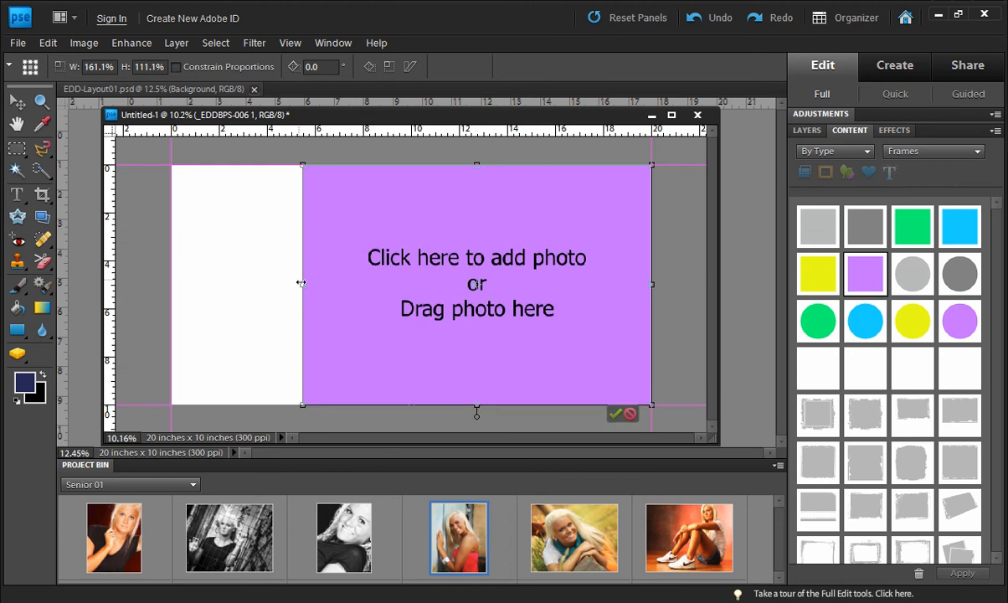
Resize the purple frame so it covers only the right portion of the canvas
left_click_drag(301, 281, 361, 283)
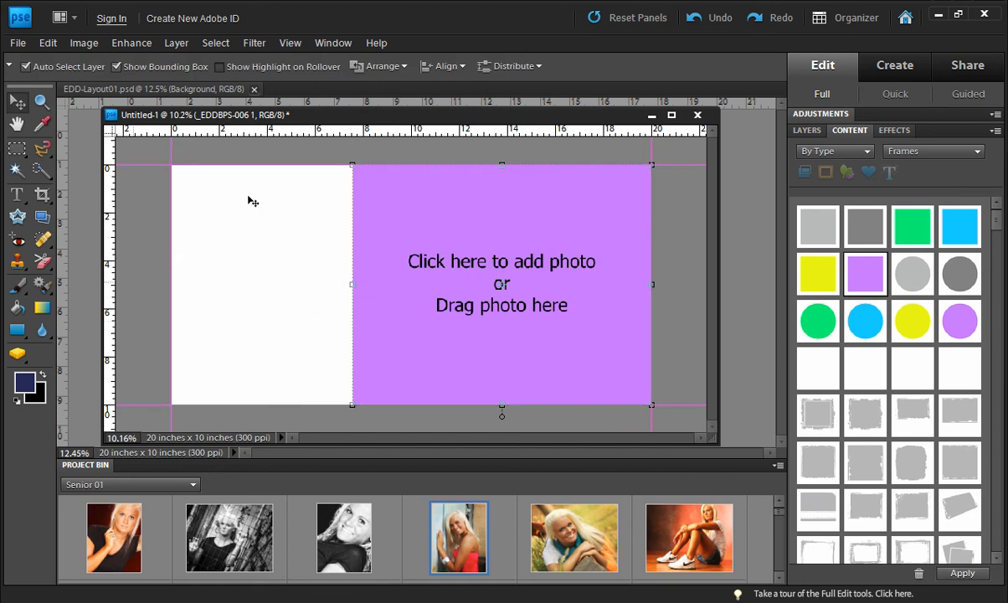
mouse_move(90, 328)
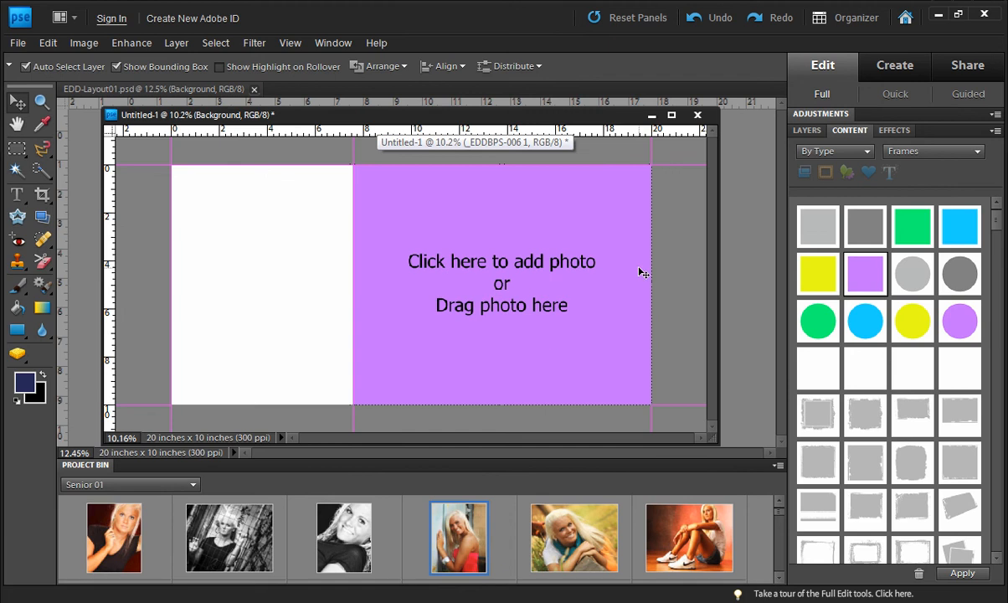
mouse_move(660, 286)
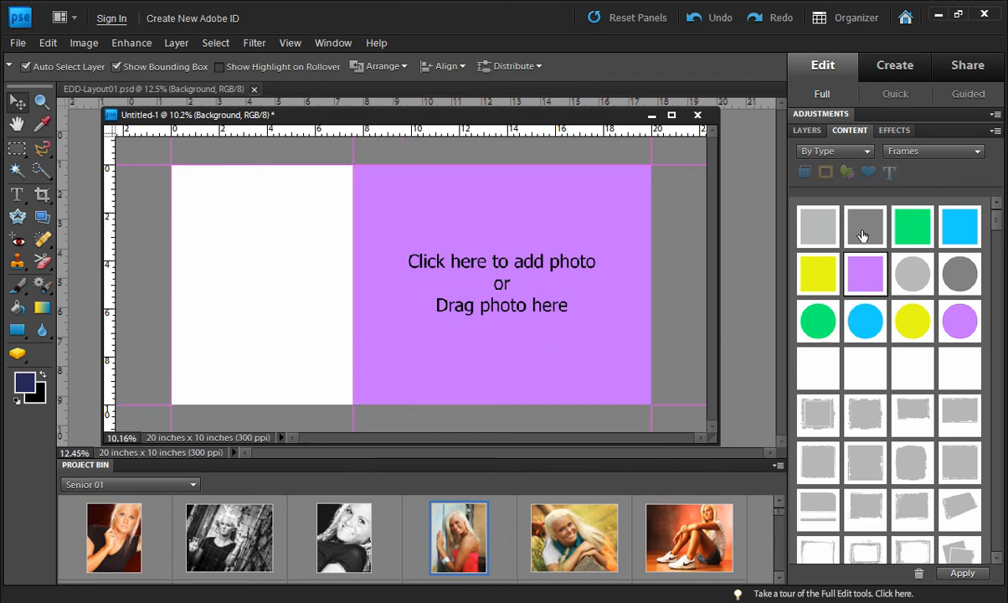
Choose the dark grey square frame thumbnail as the next frame to add
left_click(864, 228)
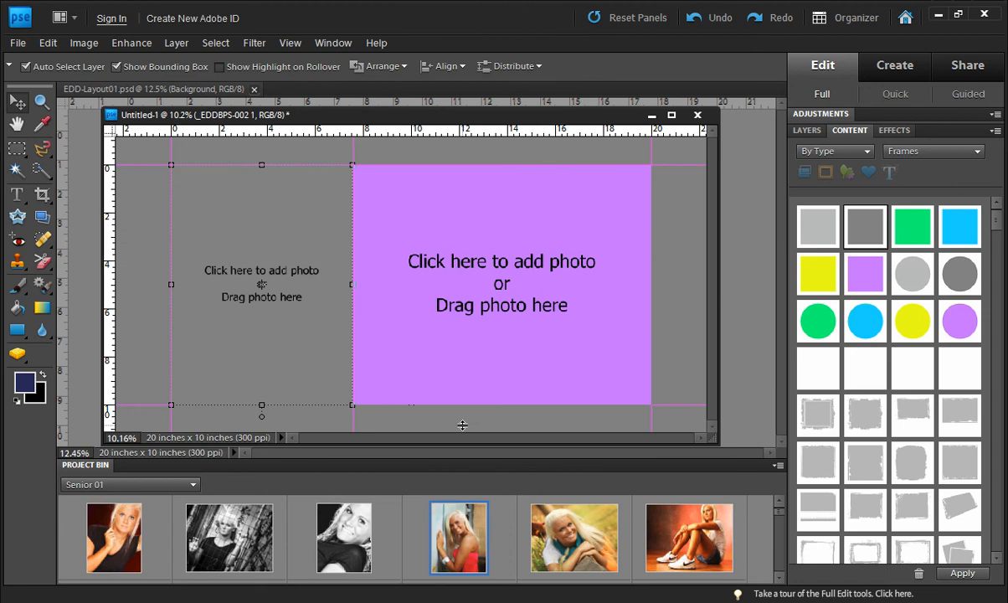
mouse_move(406, 492)
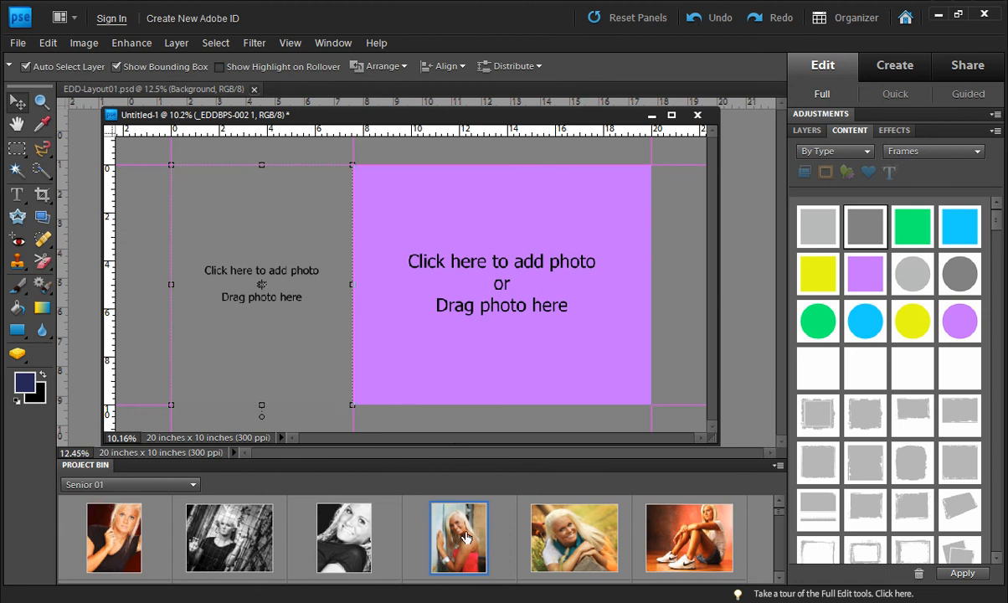
Fill the left grey frame with the blonde girl's photo from the Project Bin
left_click_drag(459, 537, 272, 326)
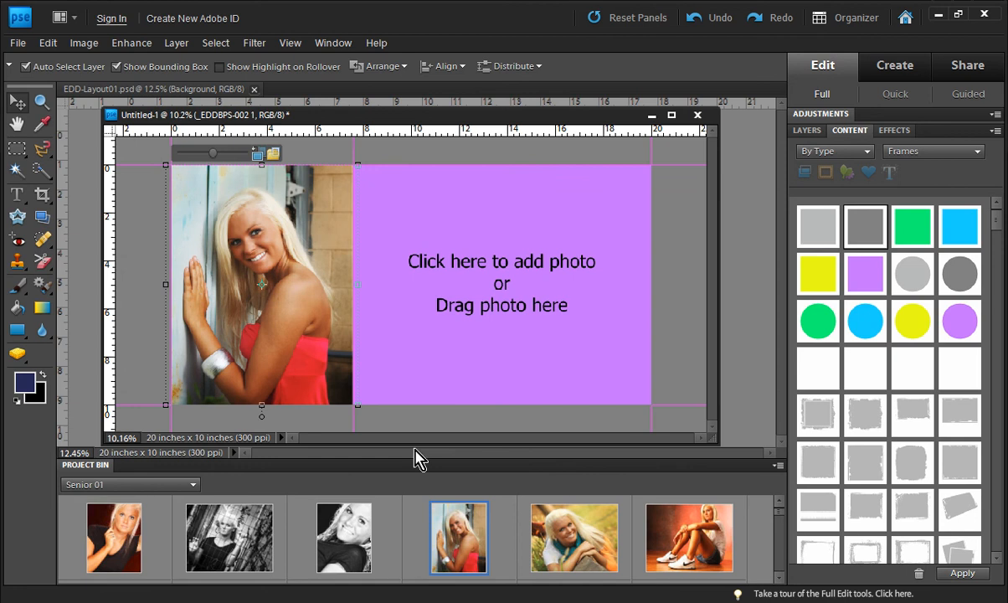
mouse_move(221, 328)
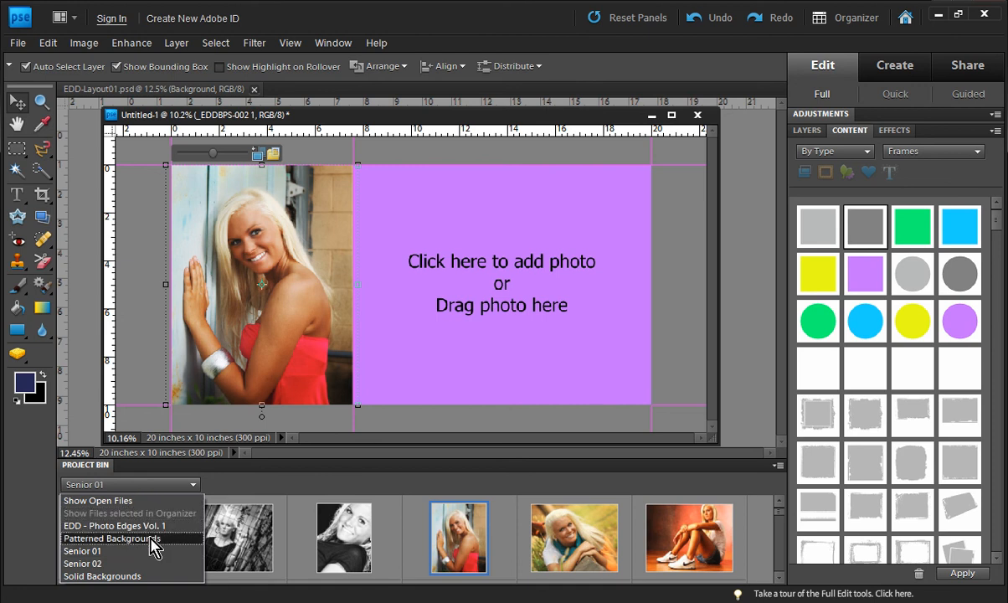
Show the Patterned Backgrounds textures in the Project Bin and scroll through them
left_click(110, 540)
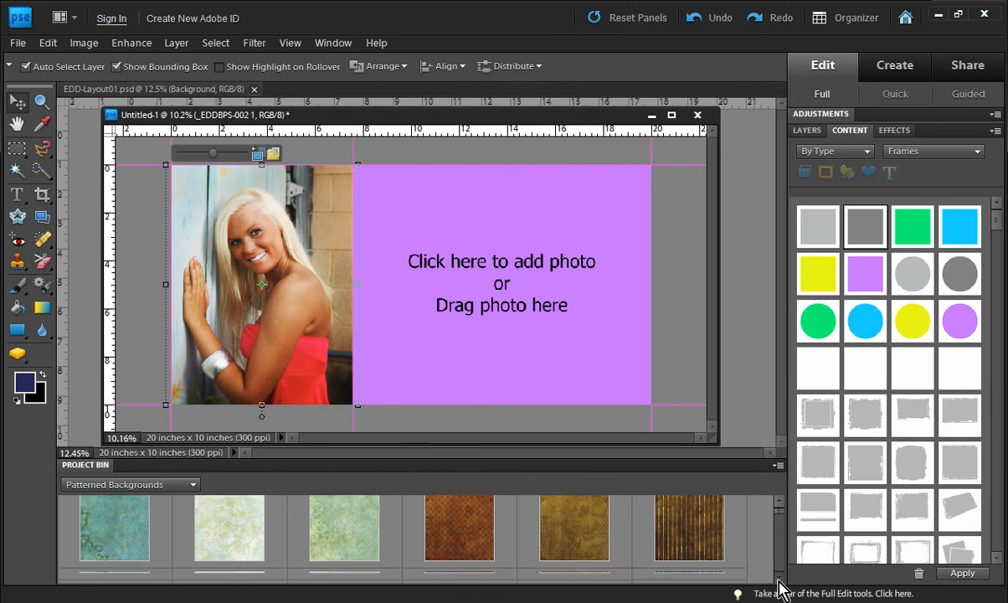
scroll("down", 3)
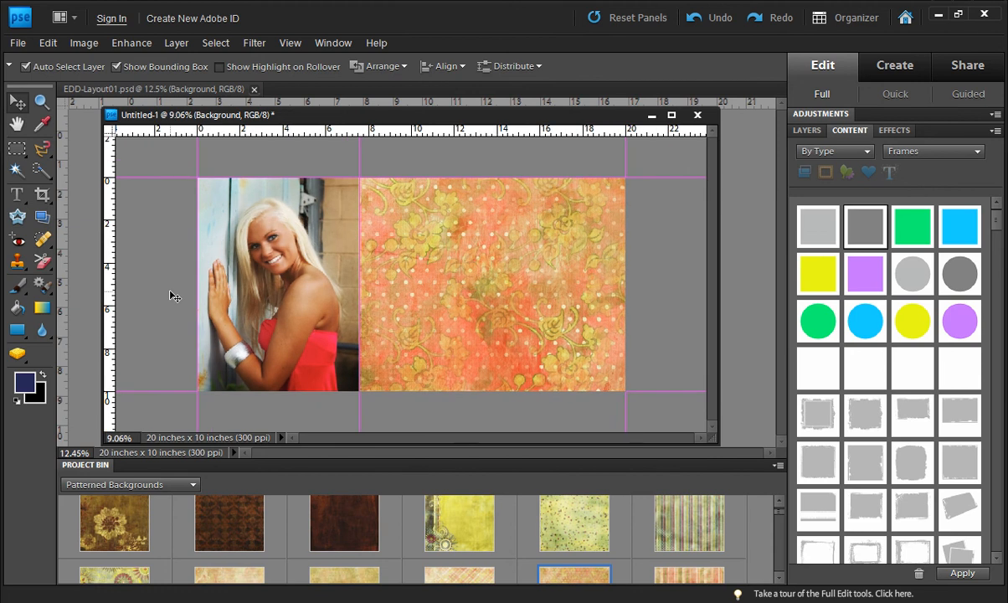
Draw a wide rectangle shape across the lower middle of the collage with the Rectangle Tool
left_click(17, 332)
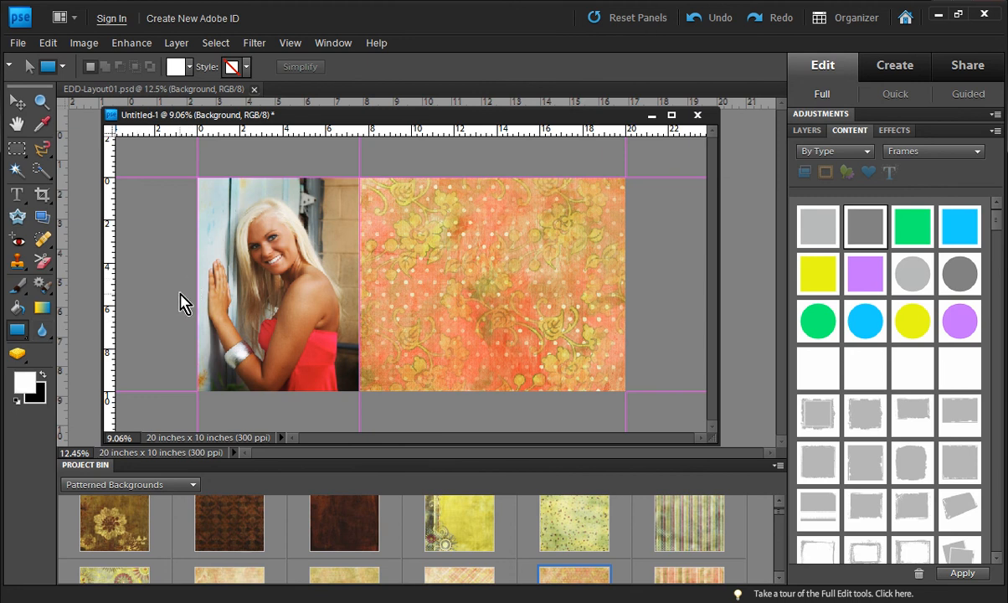
left_click_drag(184, 302, 626, 354)
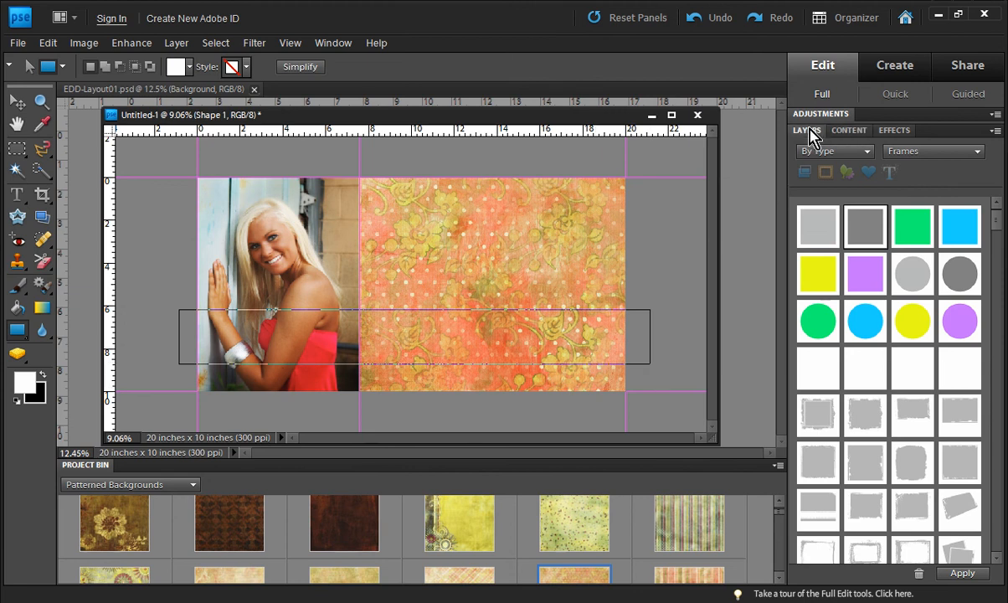
Select the Shape 1 layer so the rectangle shows as a solid white bar
left_click(807, 130)
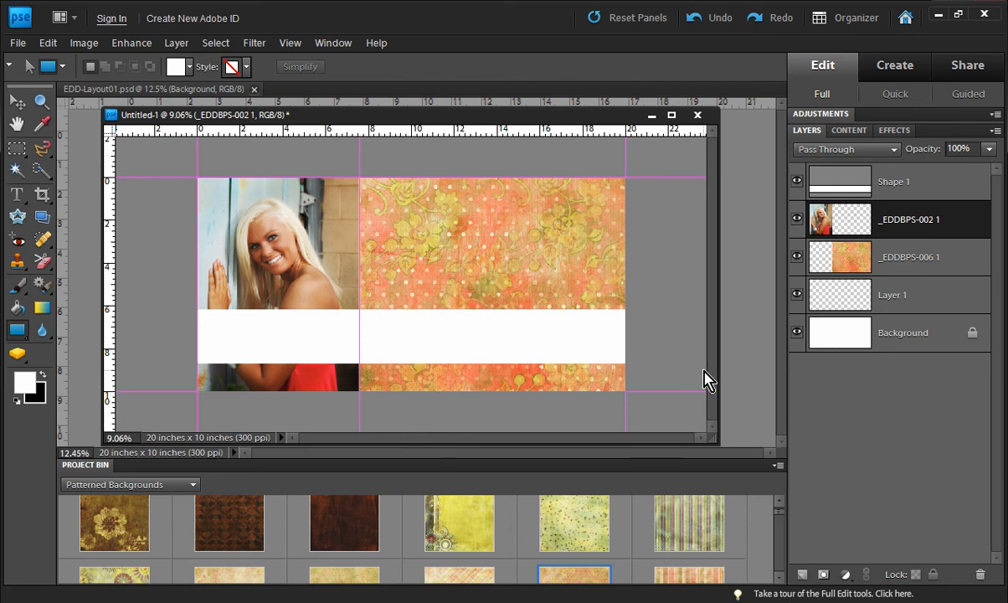
mouse_move(766, 338)
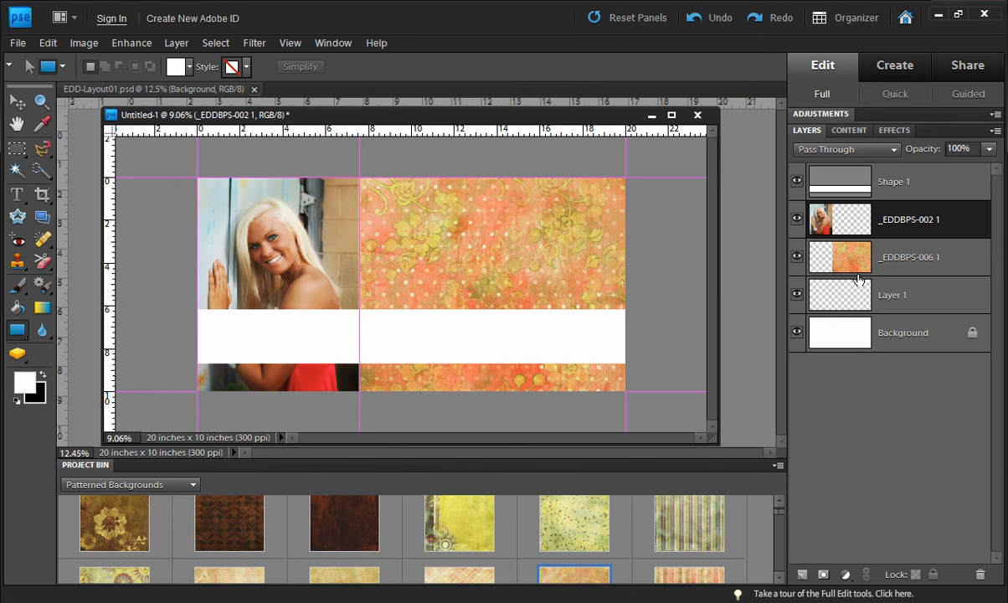
left_click(894, 181)
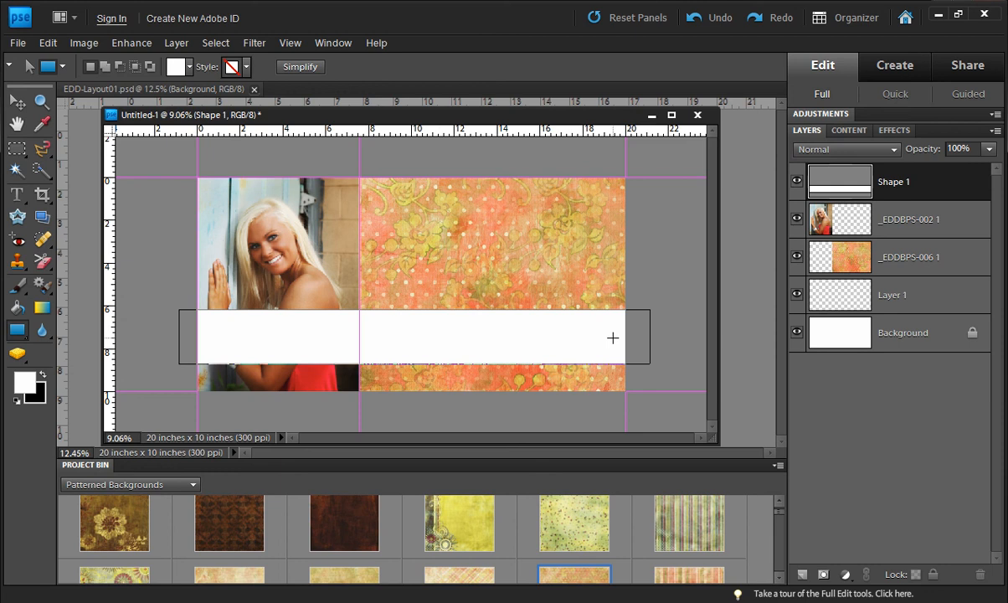
mouse_move(672, 303)
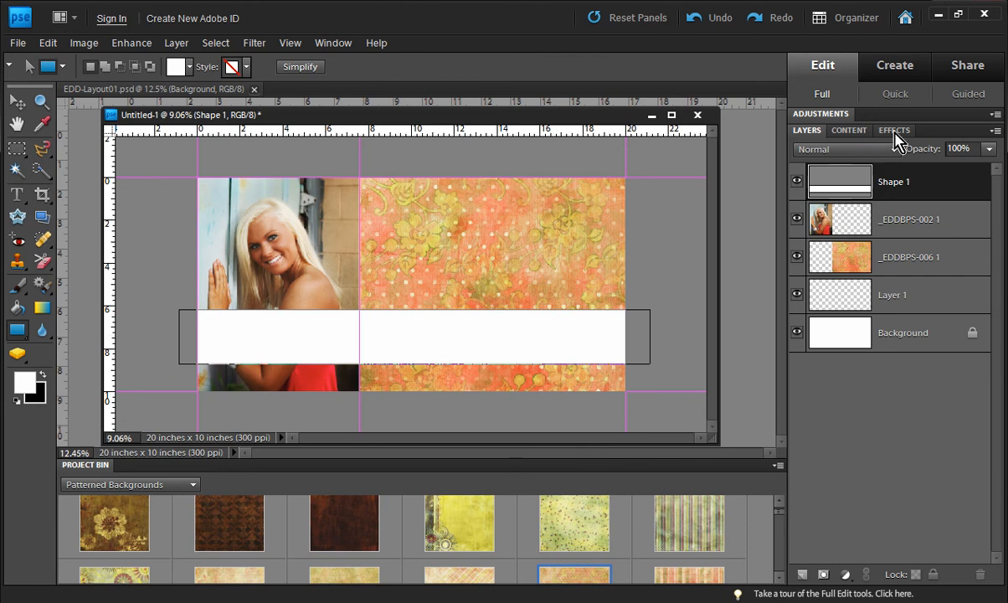
Apply the EDD Design Essentials 'Color Bar Style - 02' to make the white bar translucent
left_click(894, 131)
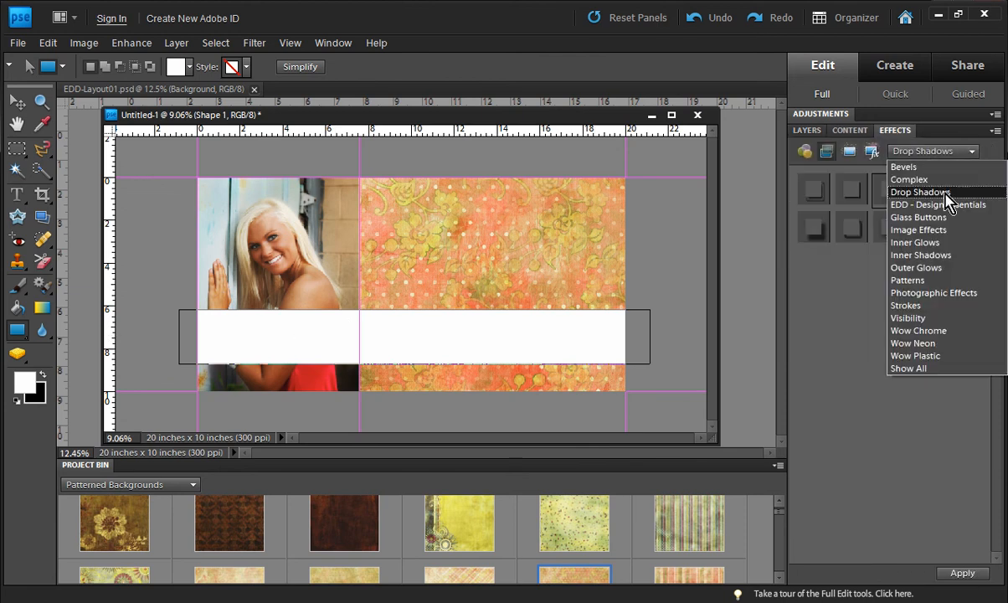
mouse_move(904, 209)
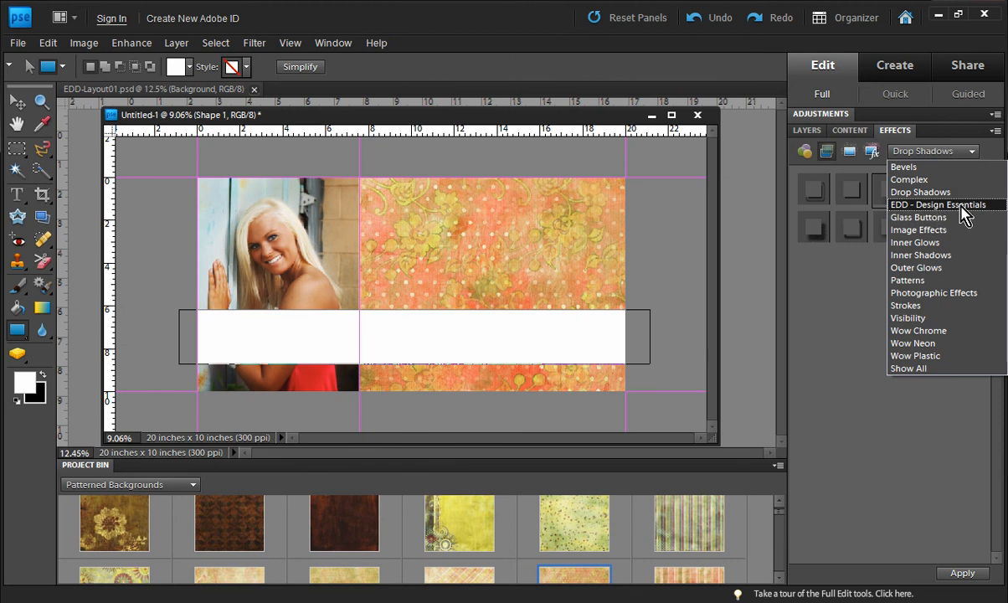
left_click(938, 204)
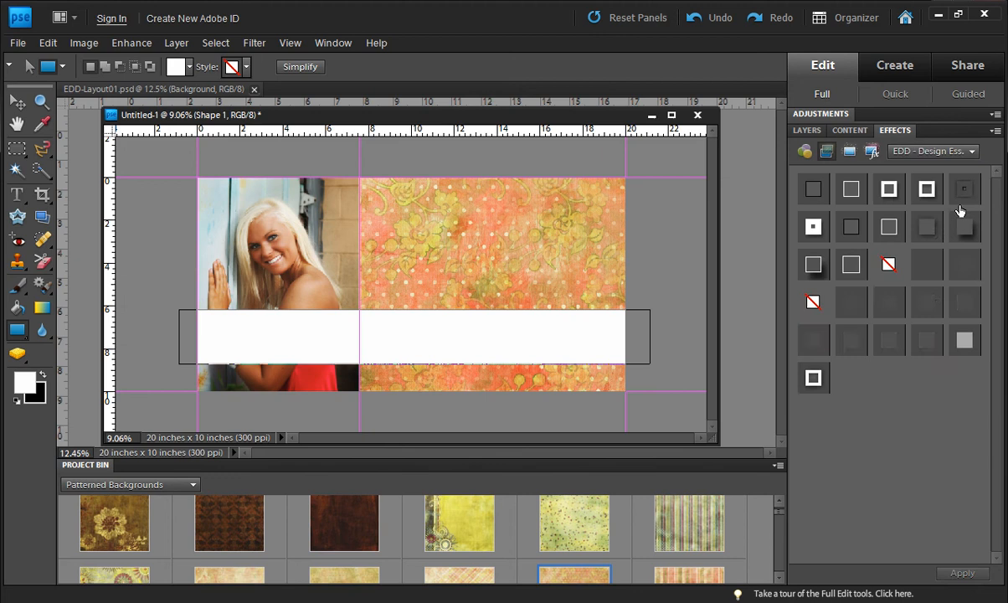
mouse_move(910, 425)
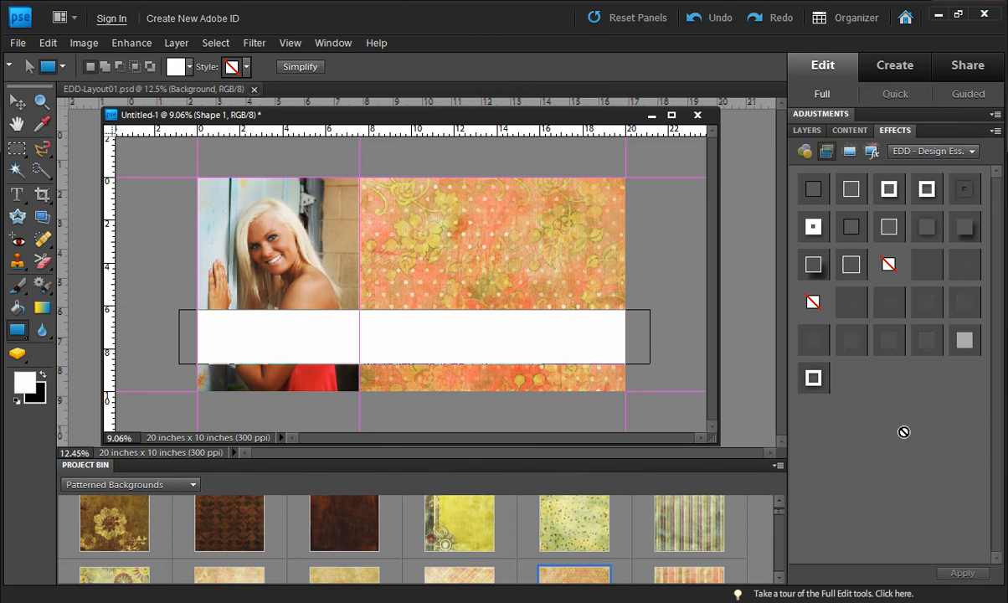
mouse_move(851, 265)
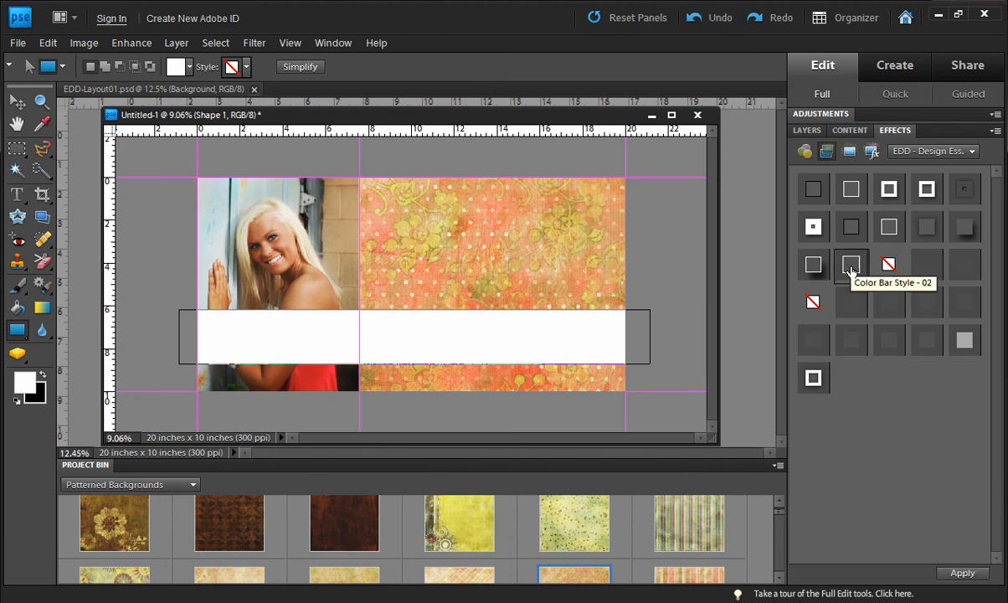
left_click(850, 264)
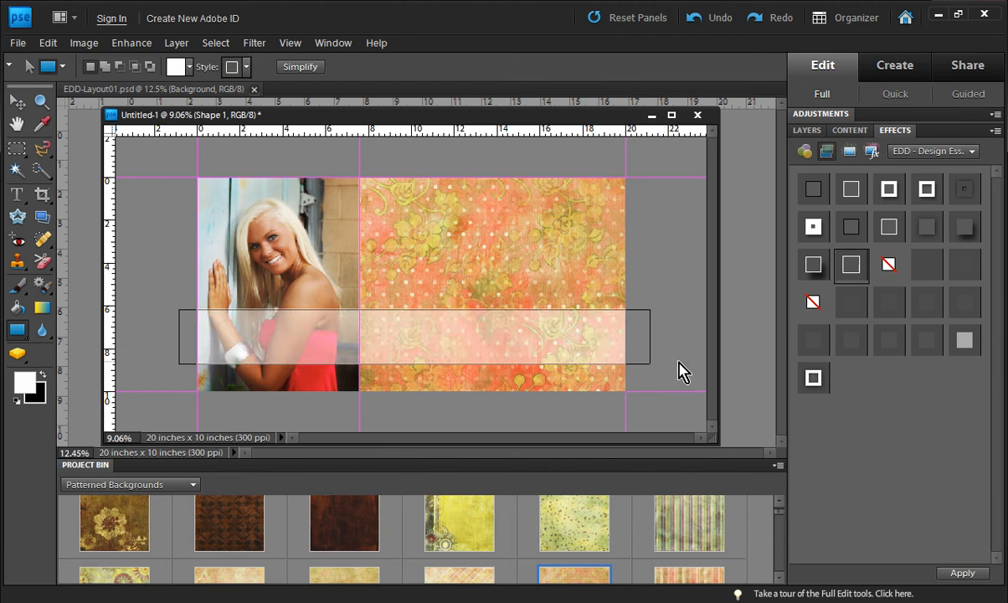
mouse_move(618, 268)
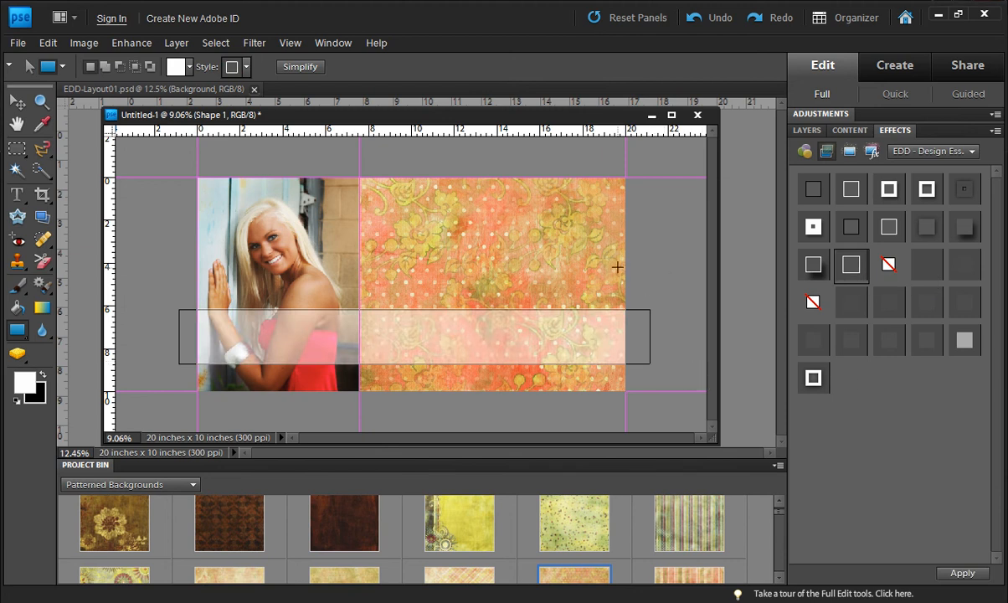
left_click(15, 102)
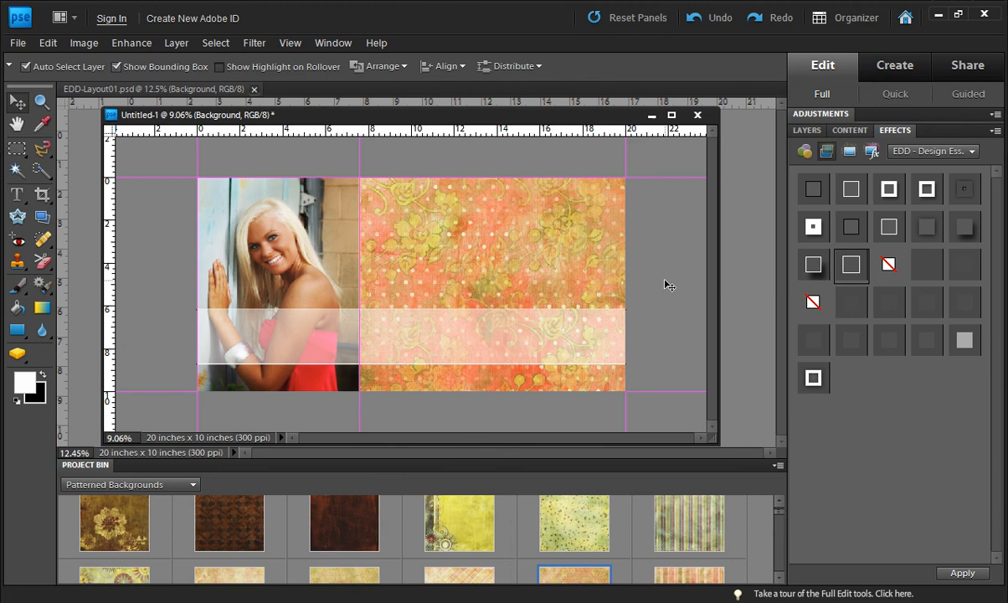
mouse_move(192, 345)
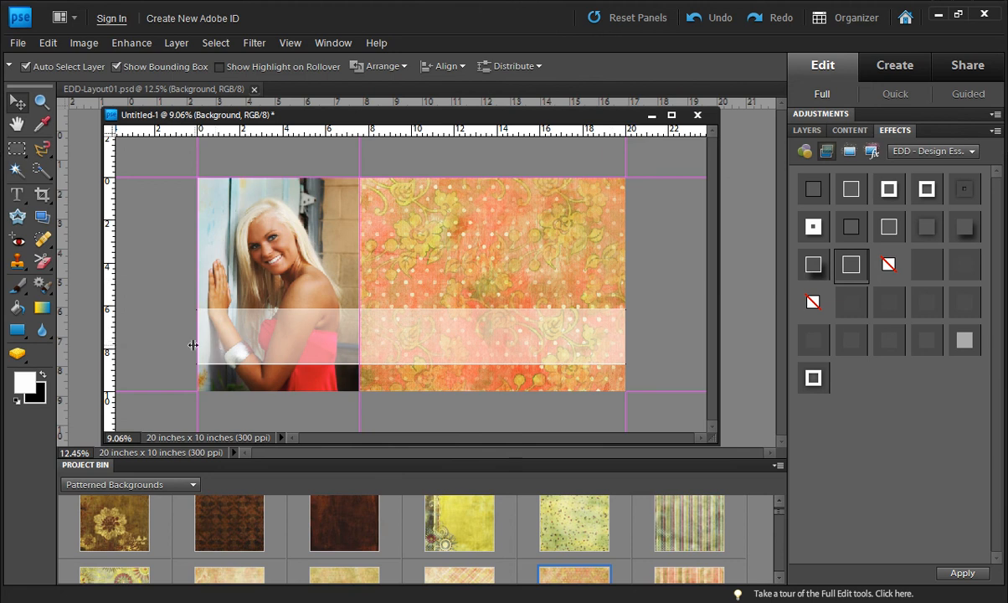
mouse_move(659, 301)
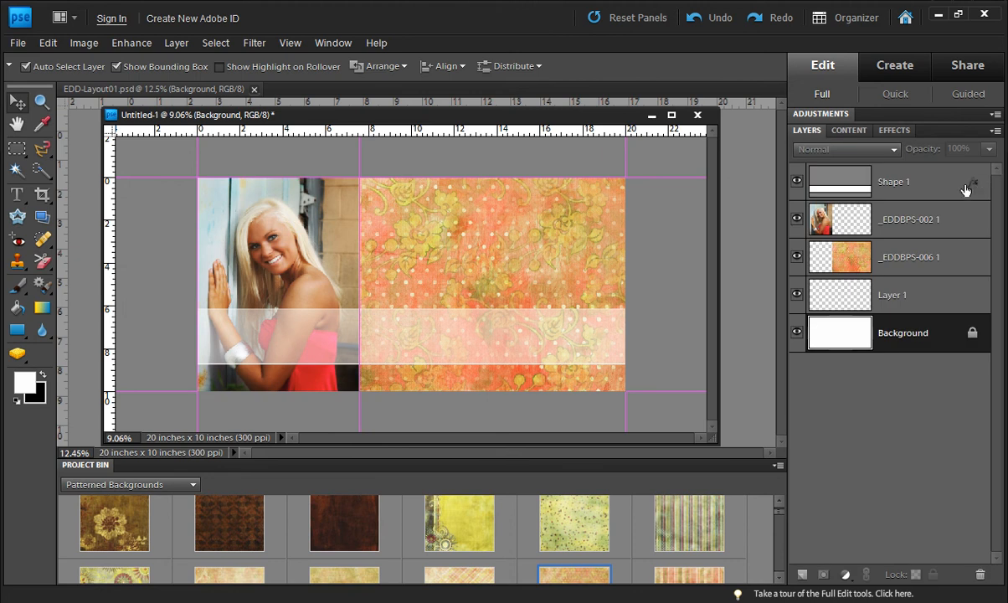
Review the Shape 1 bar's drop shadow and 20 px white stroke in Style Settings and confirm
left_click(966, 191)
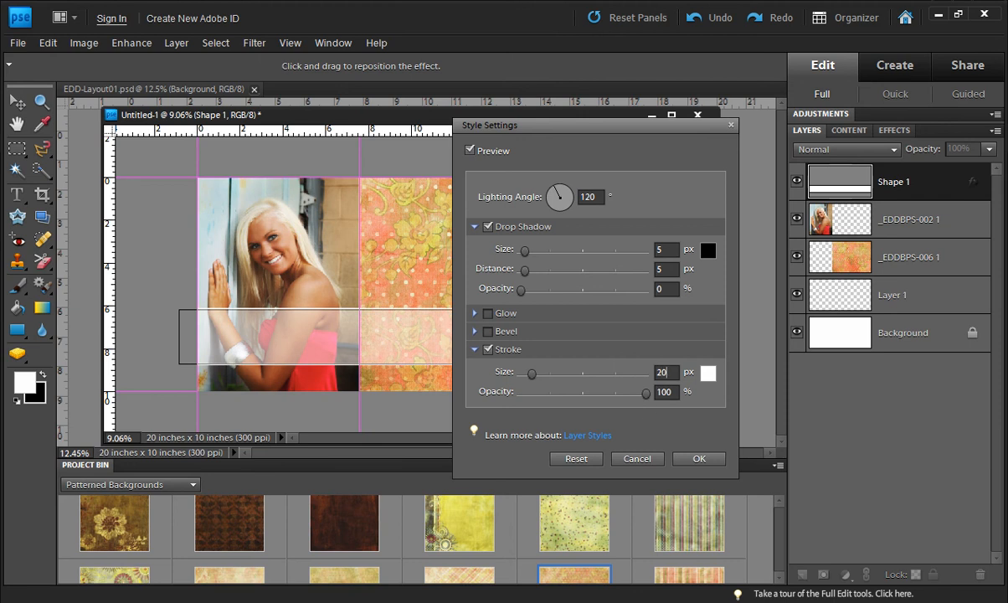
left_click(699, 459)
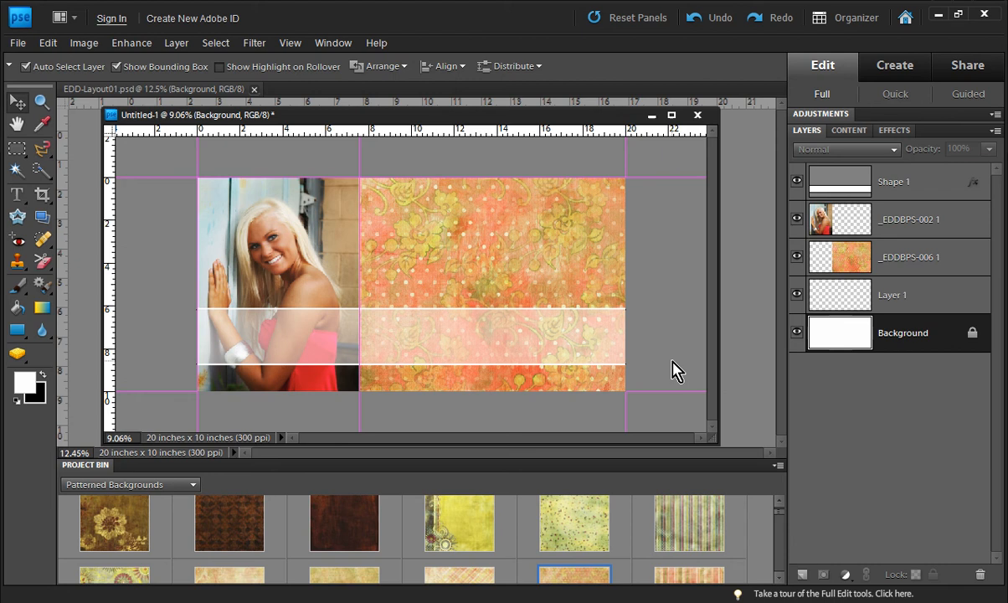
mouse_move(434, 436)
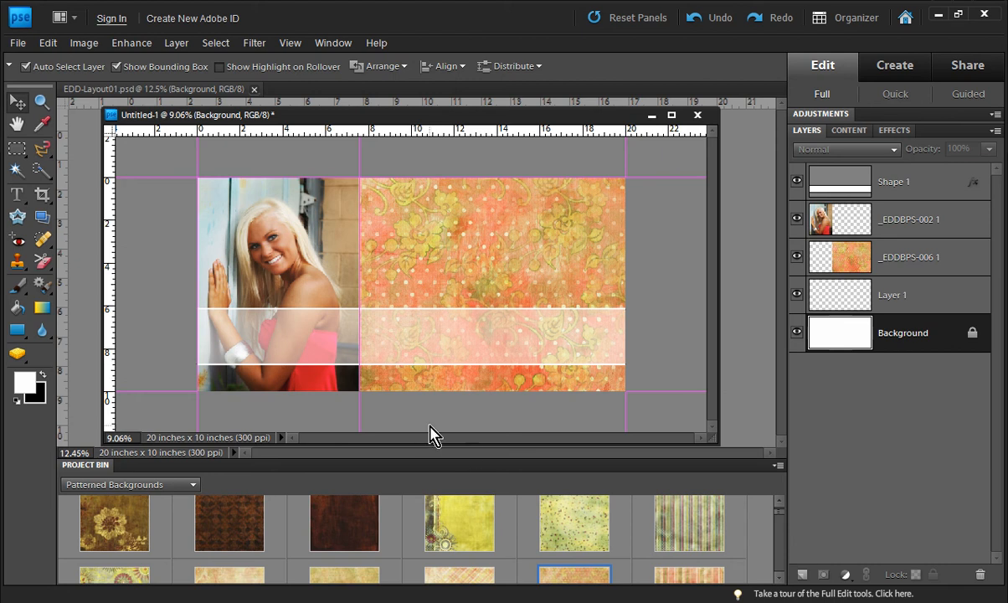
mouse_move(310, 257)
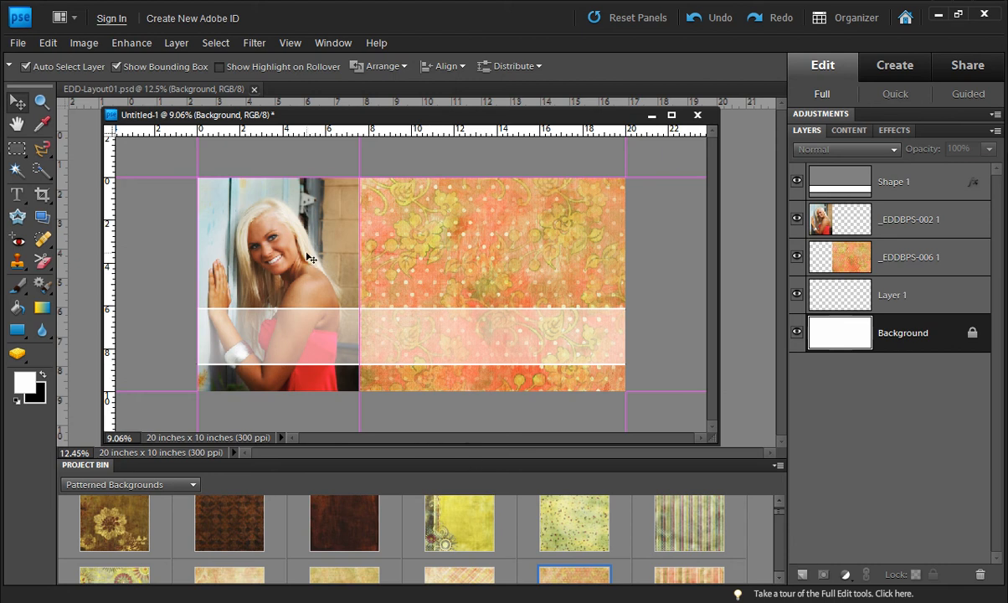
mouse_move(338, 251)
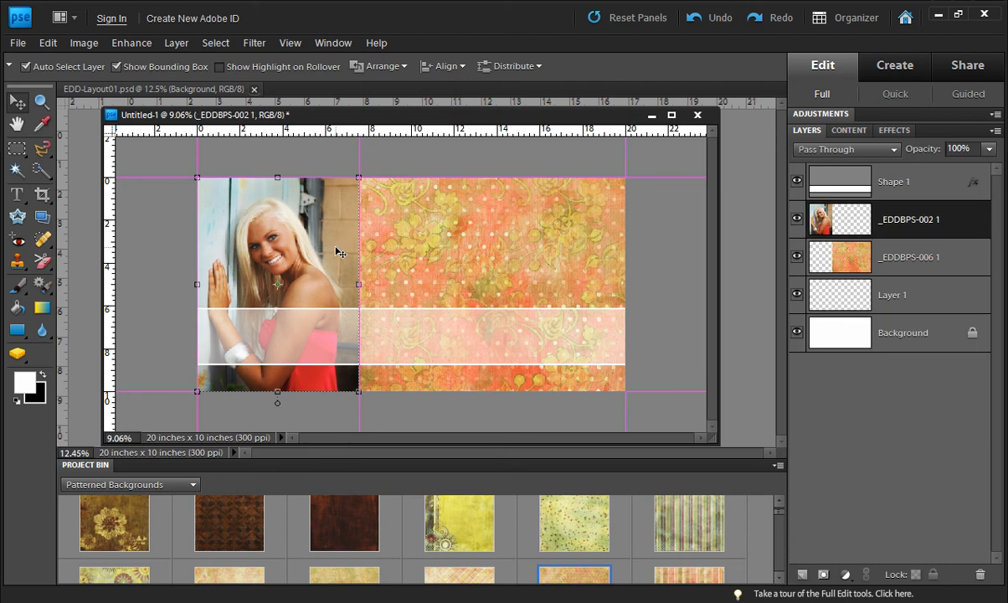
mouse_move(745, 169)
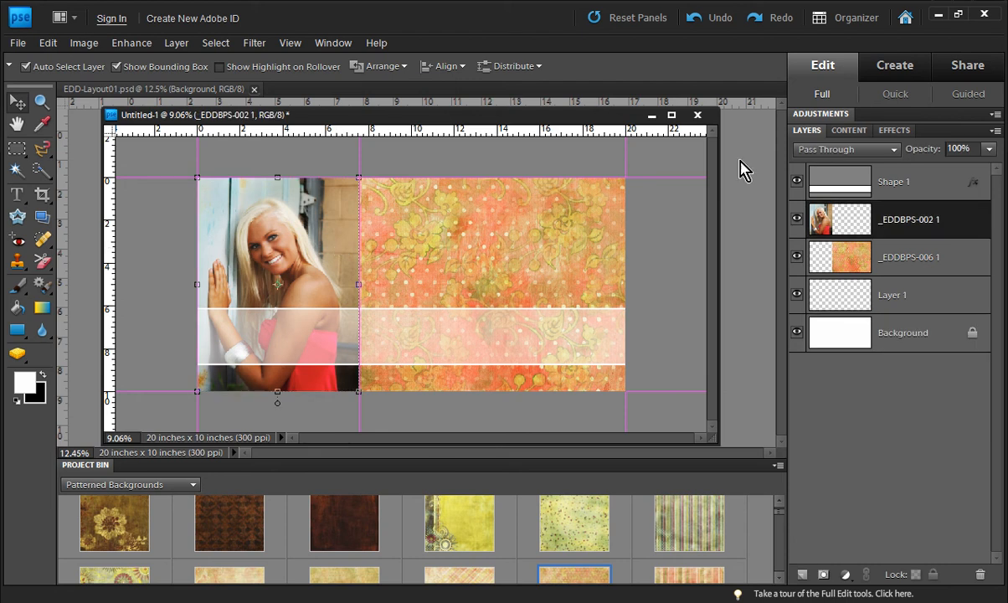
Apply the Black Stroke 40px style from the Strokes effects to the portrait layer
left_click(894, 131)
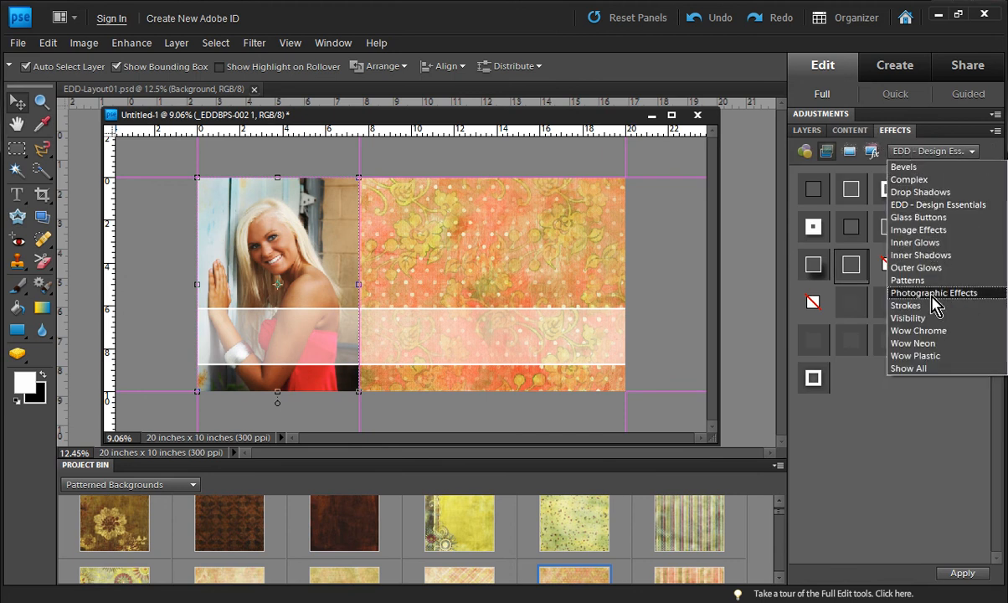
left_click(904, 305)
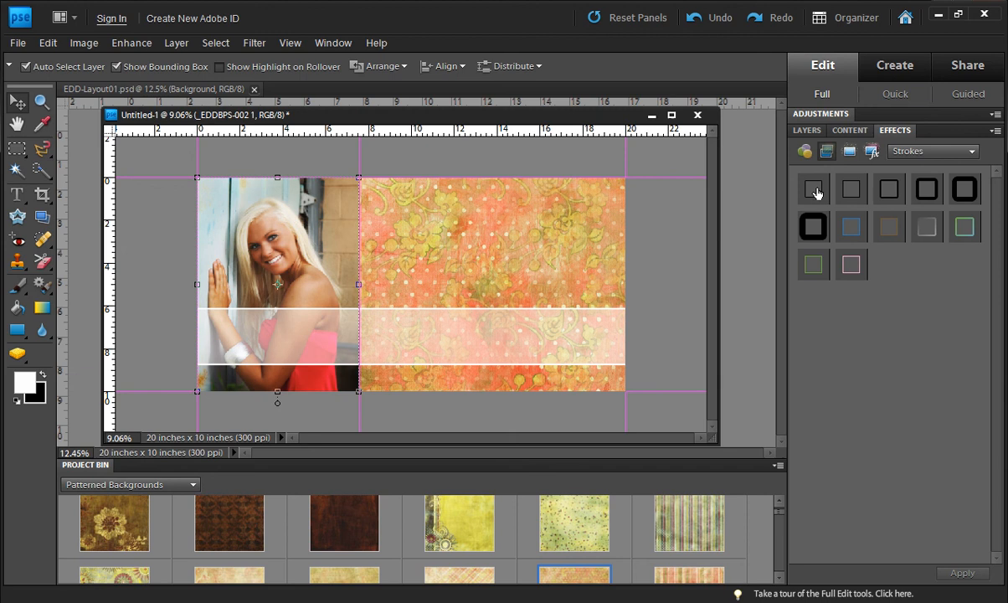
mouse_move(811, 228)
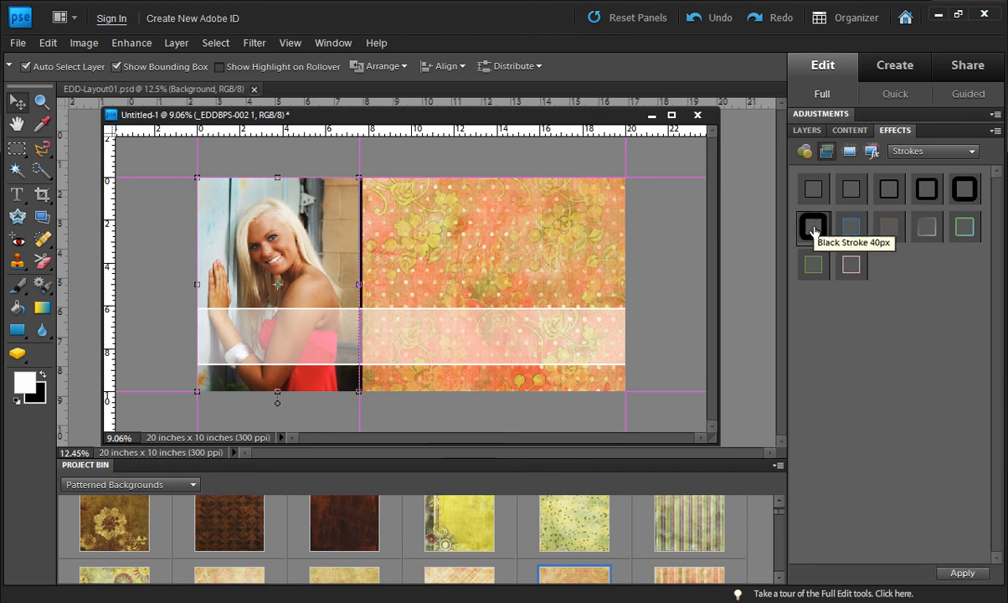
left_click(805, 130)
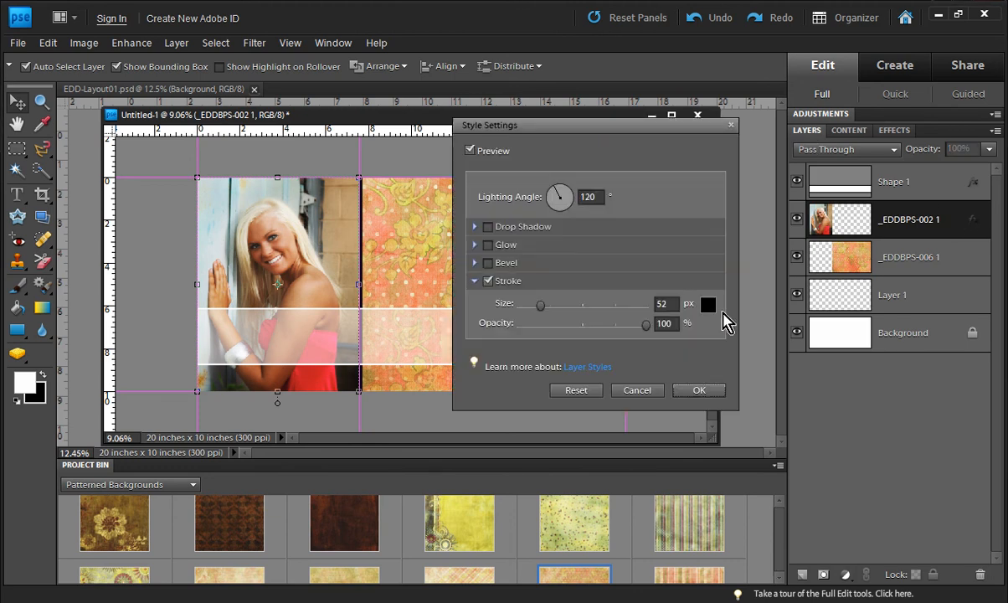
Recolour the portrait's stroke to white in Style Settings
left_click(707, 305)
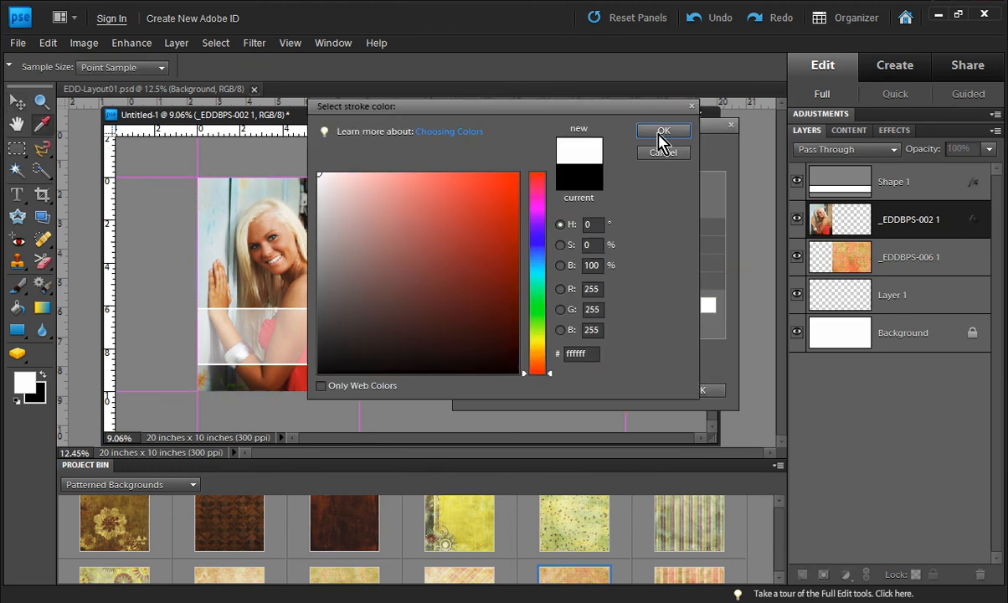
left_click(663, 131)
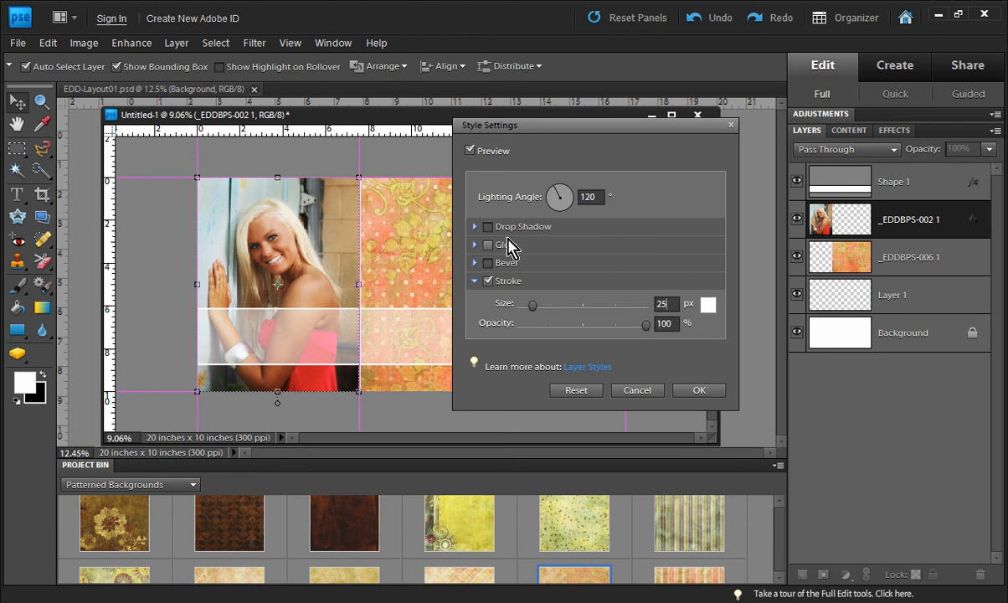
Enable a drop shadow at 180 degrees with greater distance and size behind the photo
left_click(489, 226)
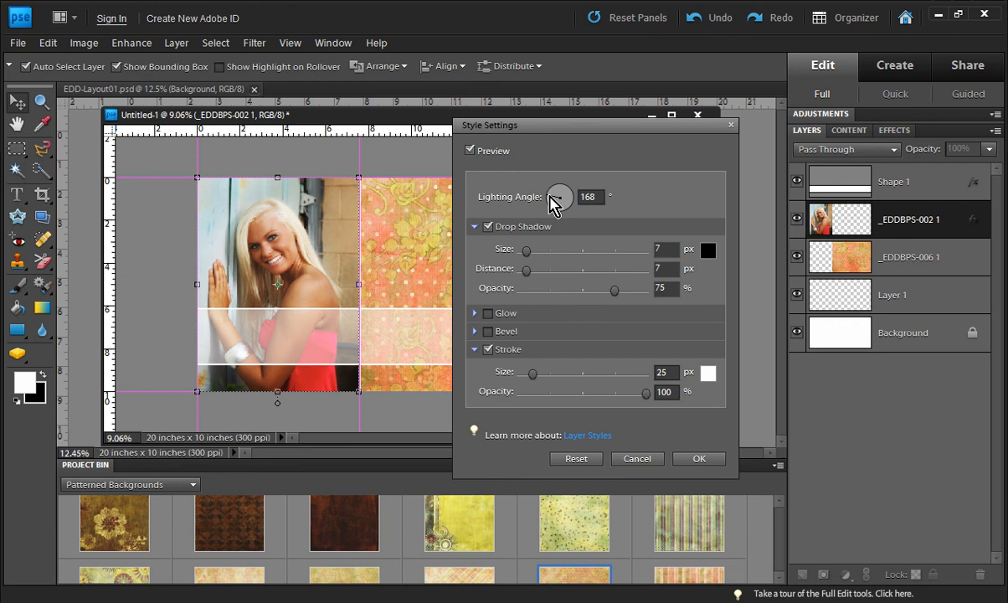
left_click_drag(559, 198, 562, 192)
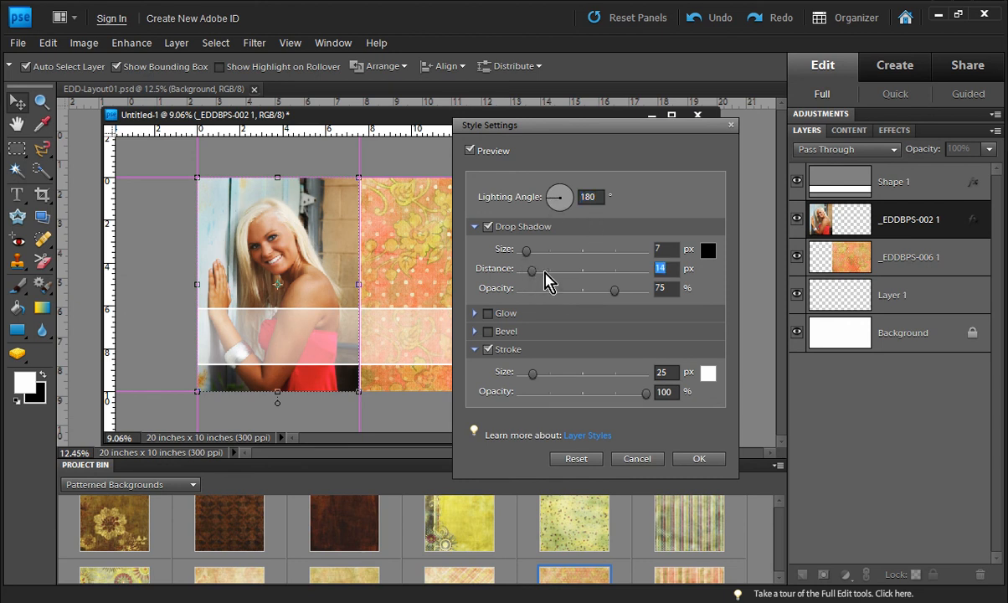
left_click_drag(532, 269, 546, 270)
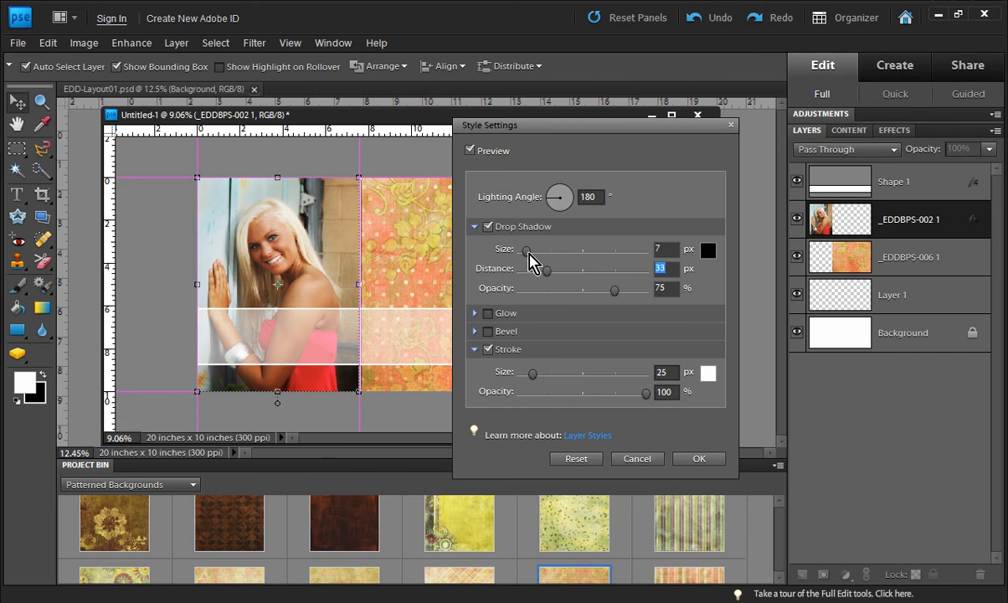
left_click_drag(527, 251, 553, 251)
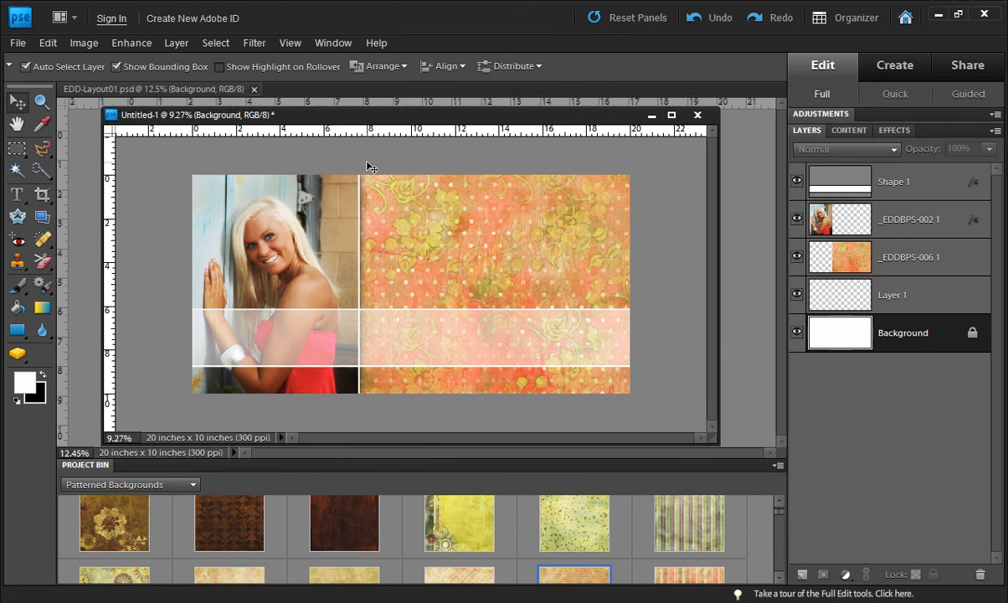
mouse_move(666, 306)
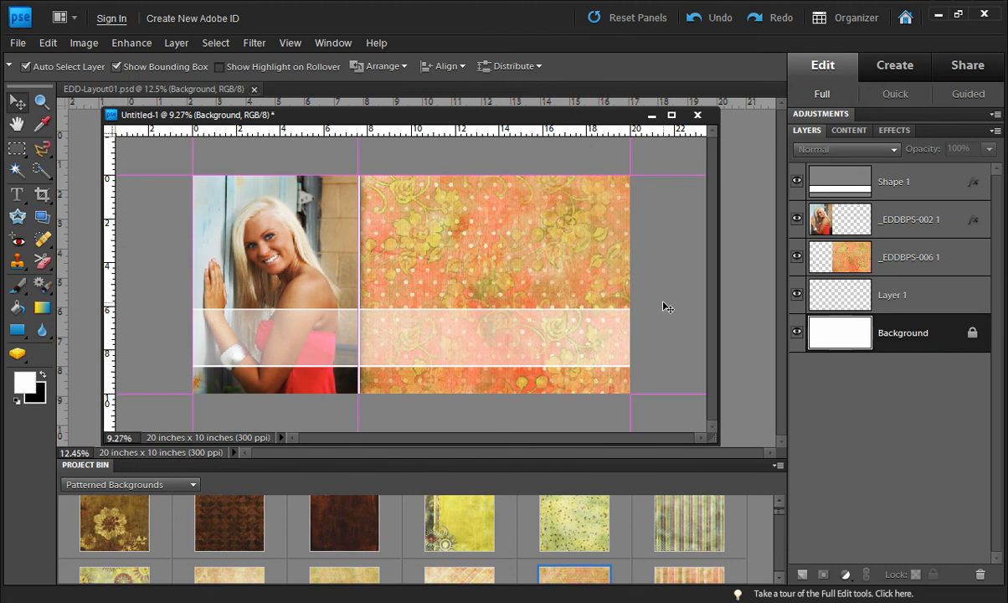
mouse_move(678, 268)
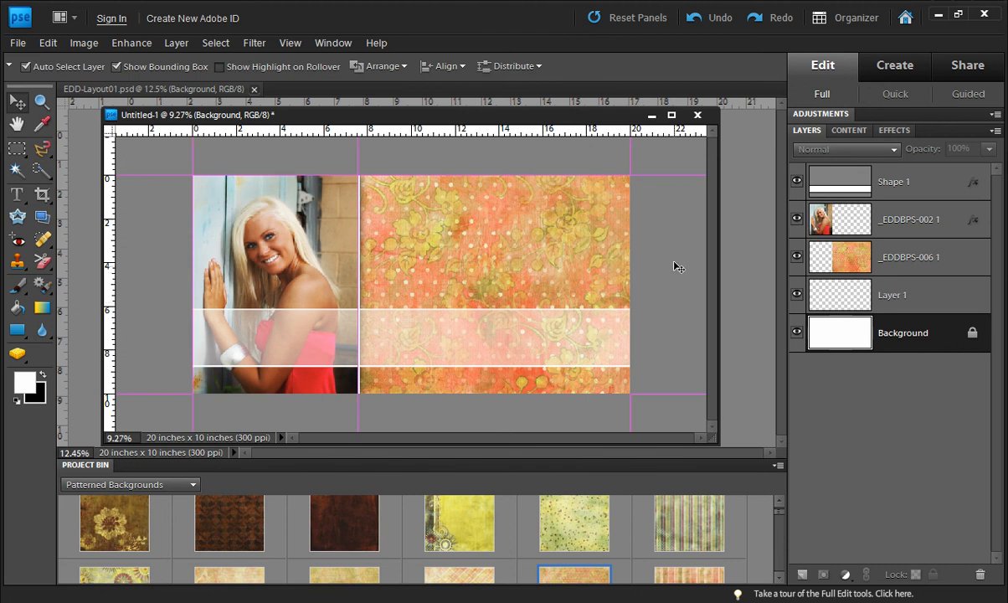
mouse_move(902, 203)
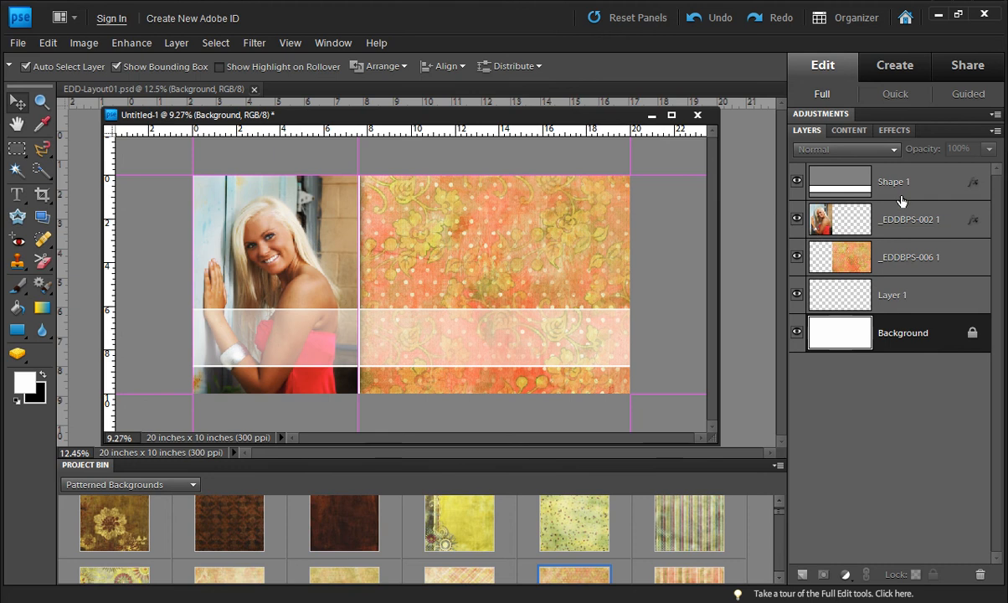
left_click(849, 130)
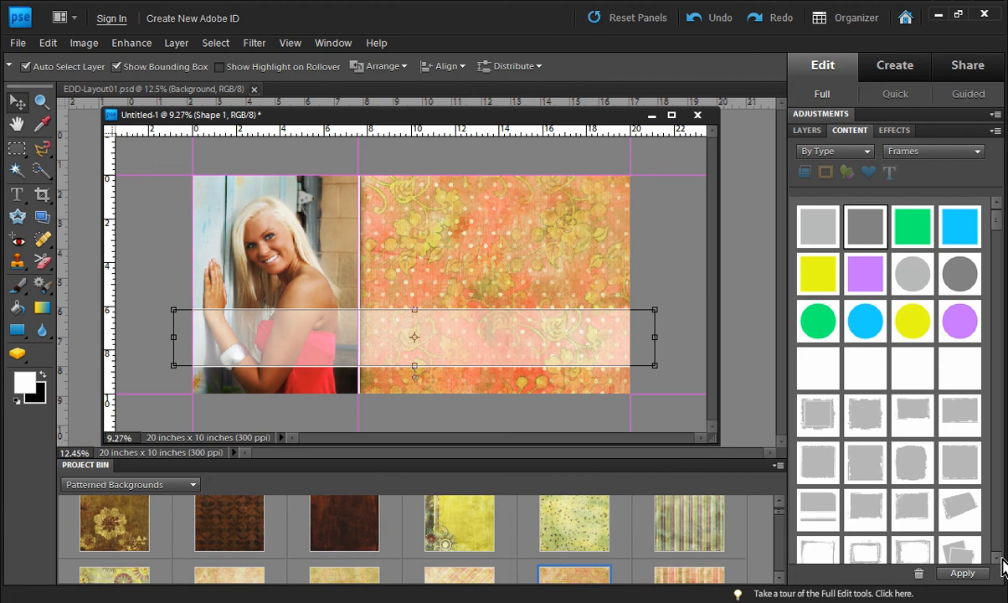
Place a grey decorative frame from Content > Frames, tilted over the right side, and commit it
scroll("down", 3)
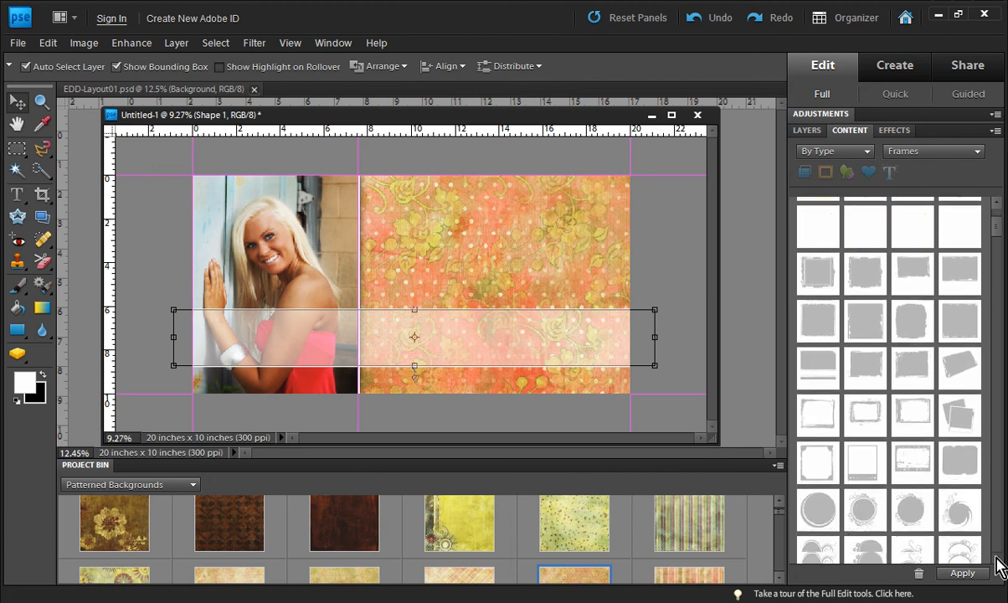
scroll("down", 3)
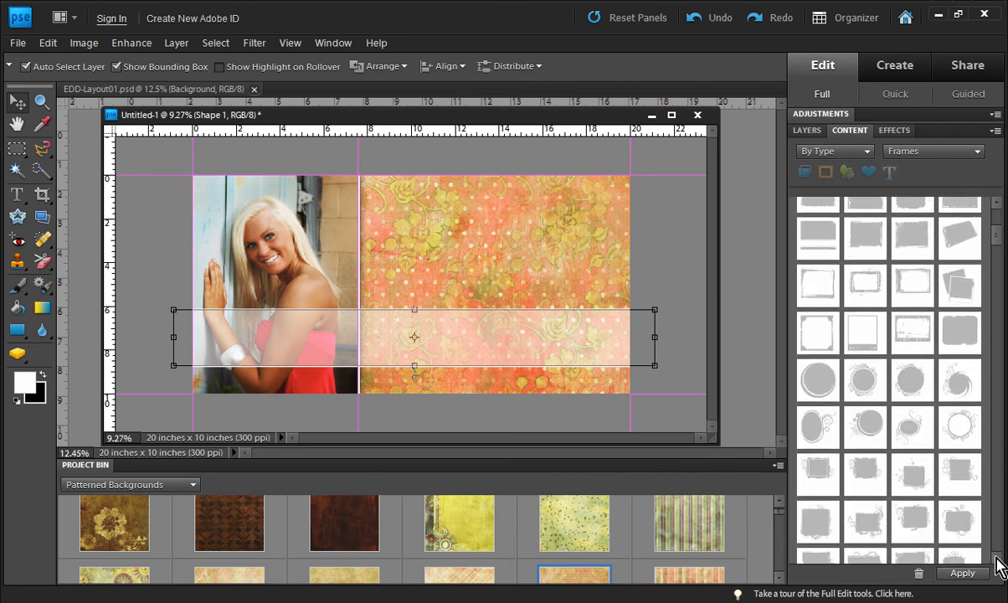
scroll("down", 3)
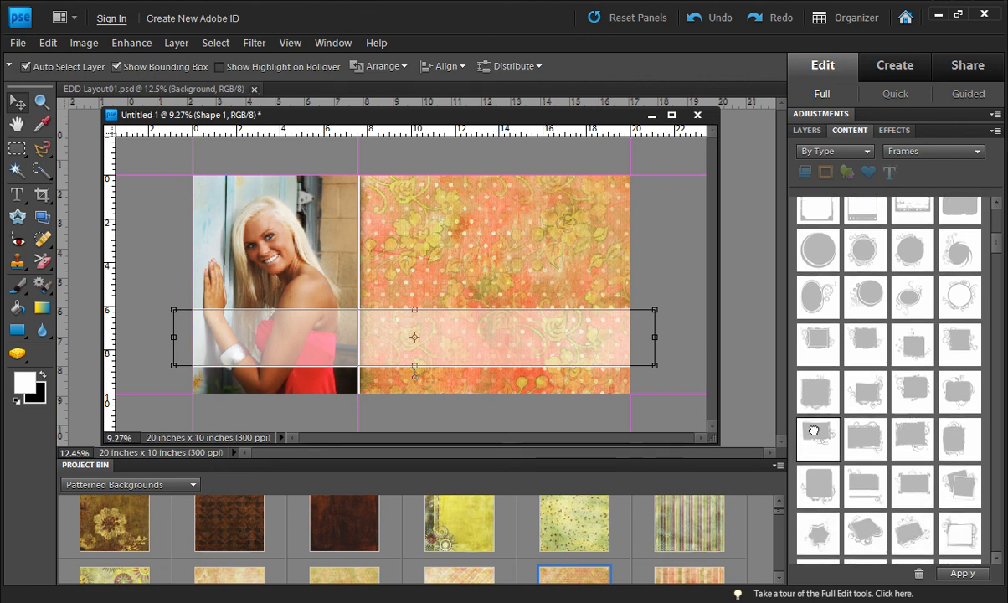
left_click(864, 439)
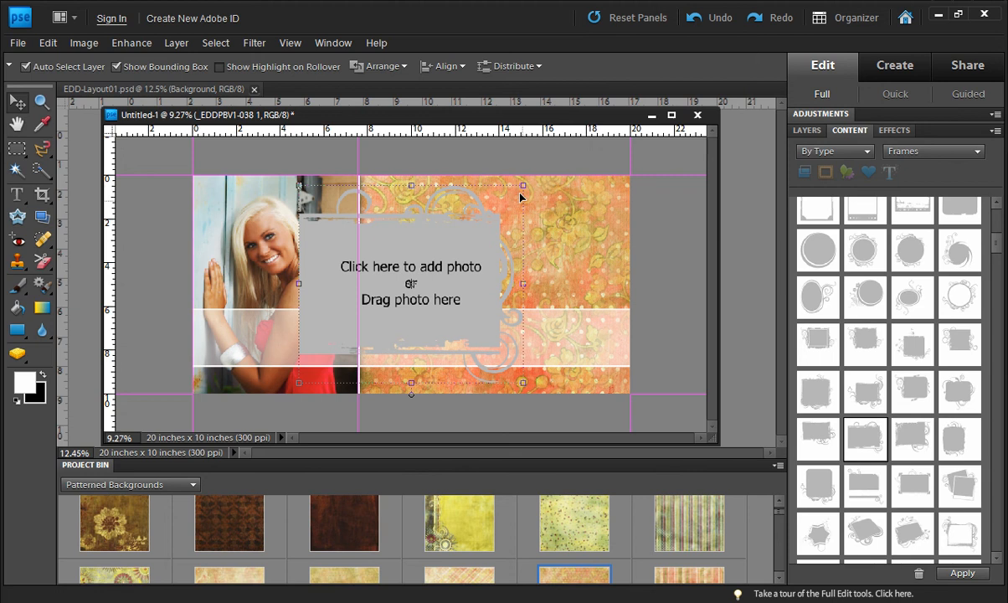
mouse_move(482, 243)
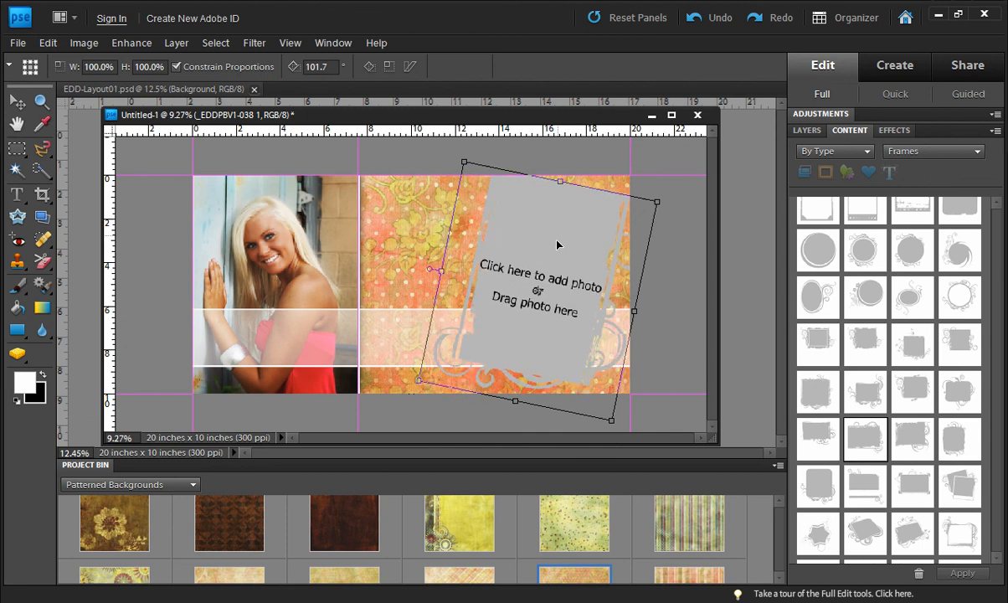
left_click(17, 102)
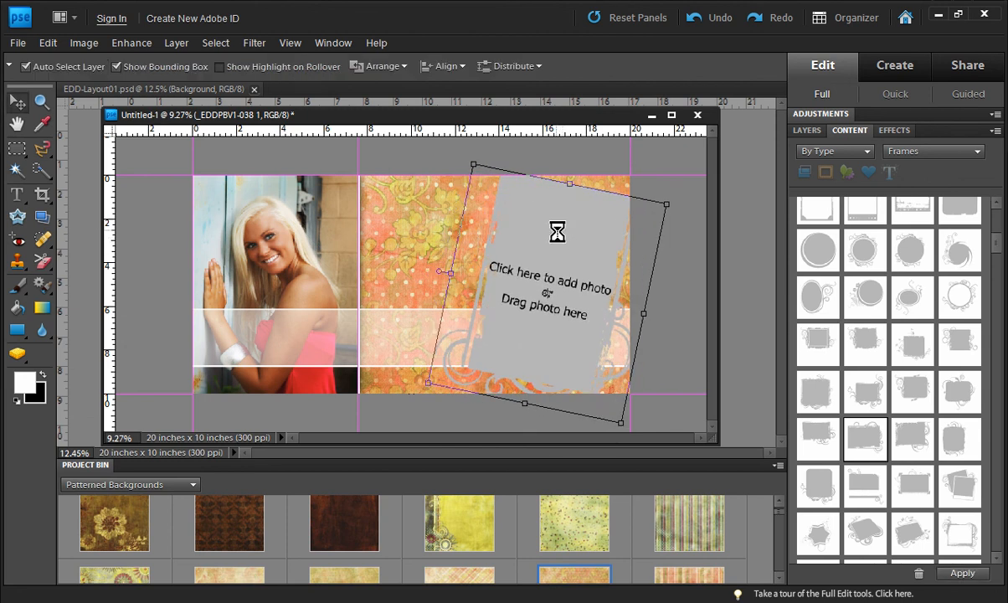
Drop a Senior 01 portrait into the tilted frame, rotate it to a gentler angle and commit
left_click(131, 484)
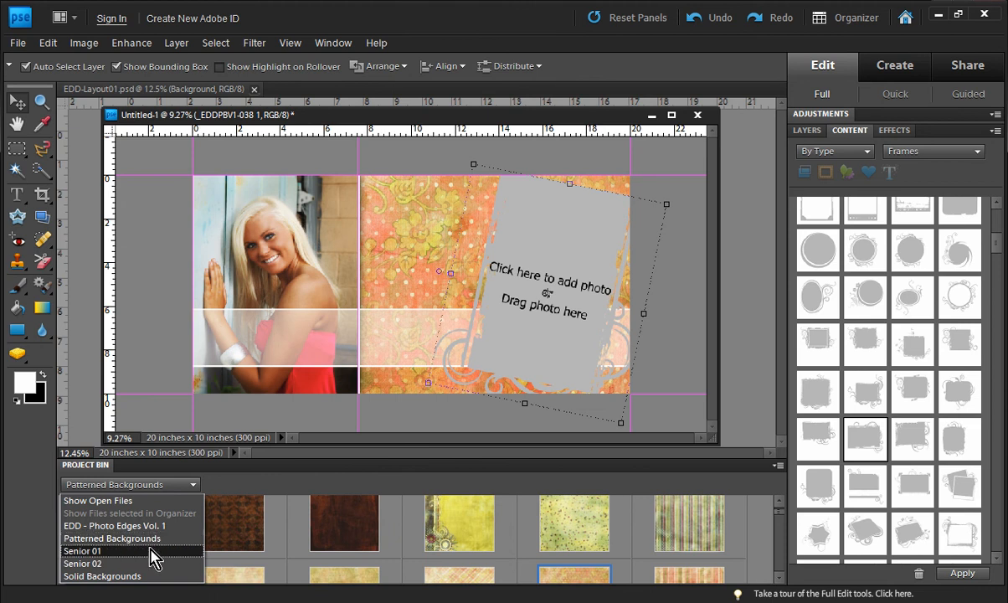
left_click(82, 549)
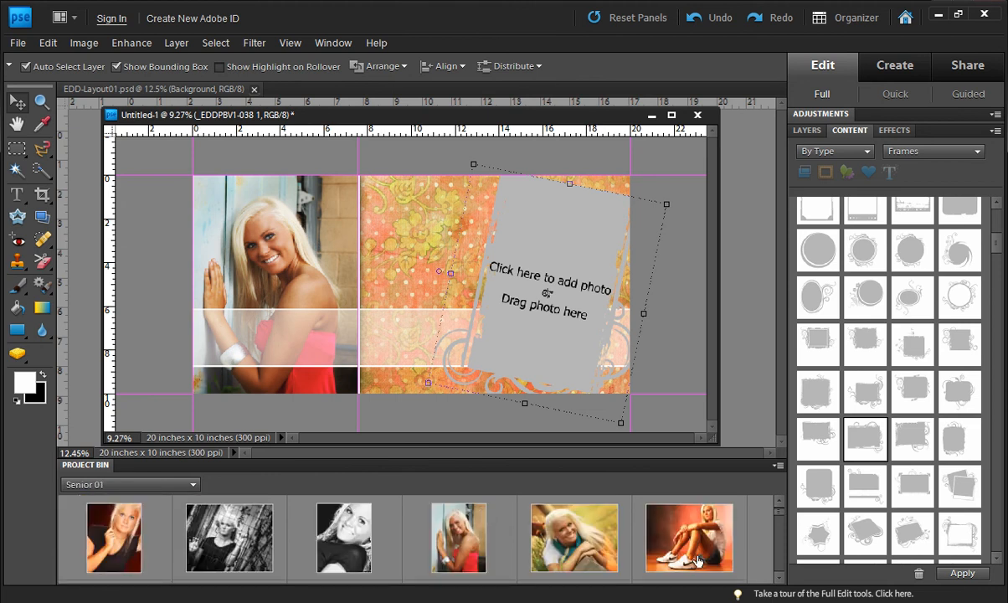
scroll("down", 3)
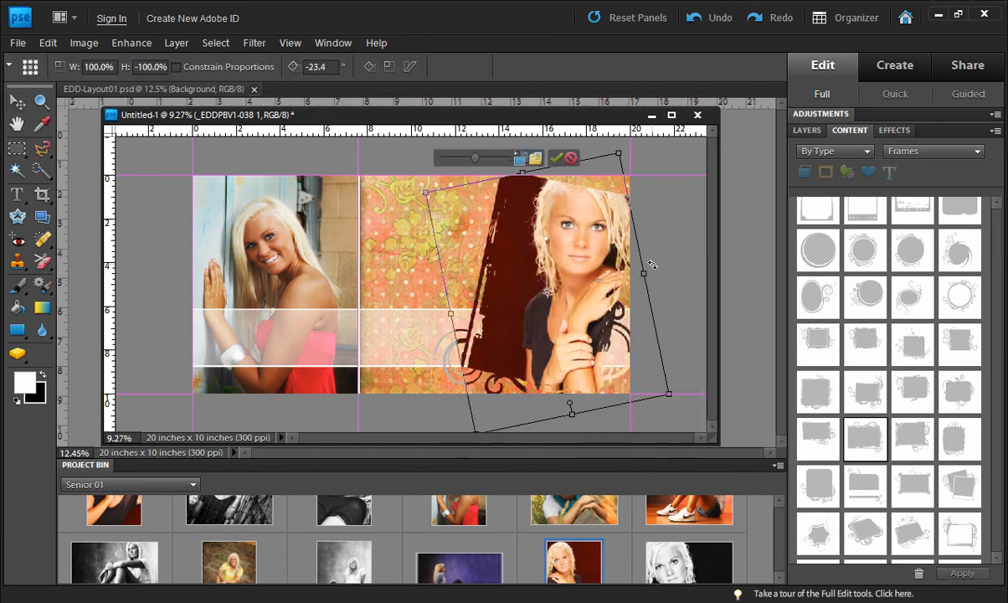
left_click_drag(653, 265, 560, 281)
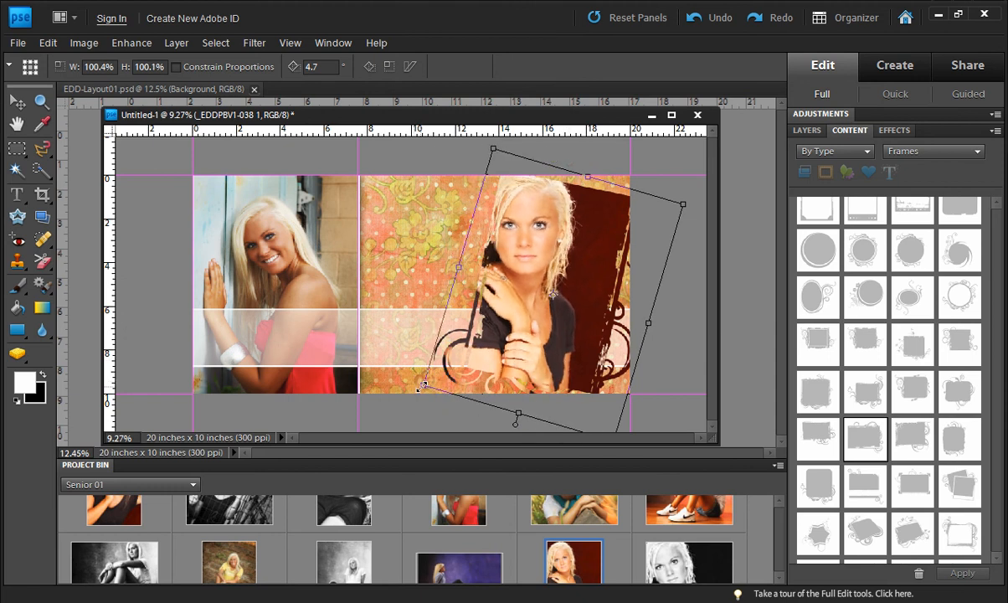
left_click(15, 101)
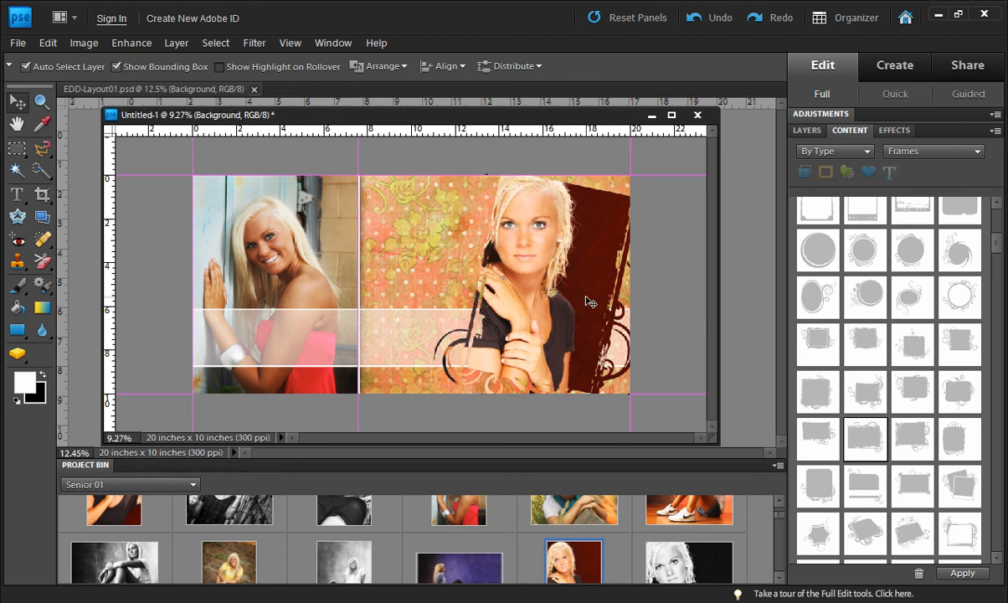
mouse_move(985, 292)
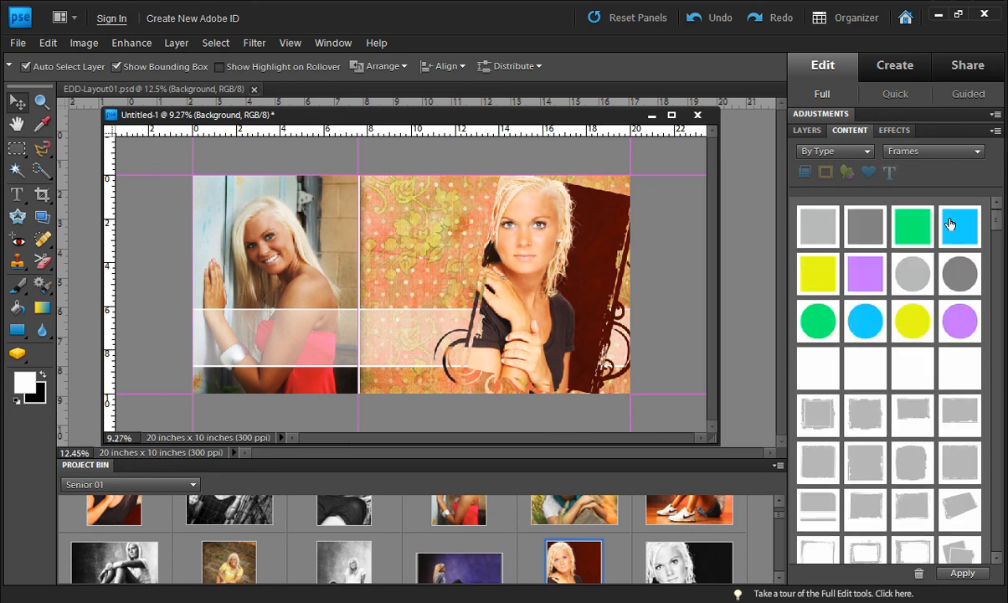
Add a plain square frame with a Senior 01 photo mid-collage, then show the Layers panel
left_click(864, 226)
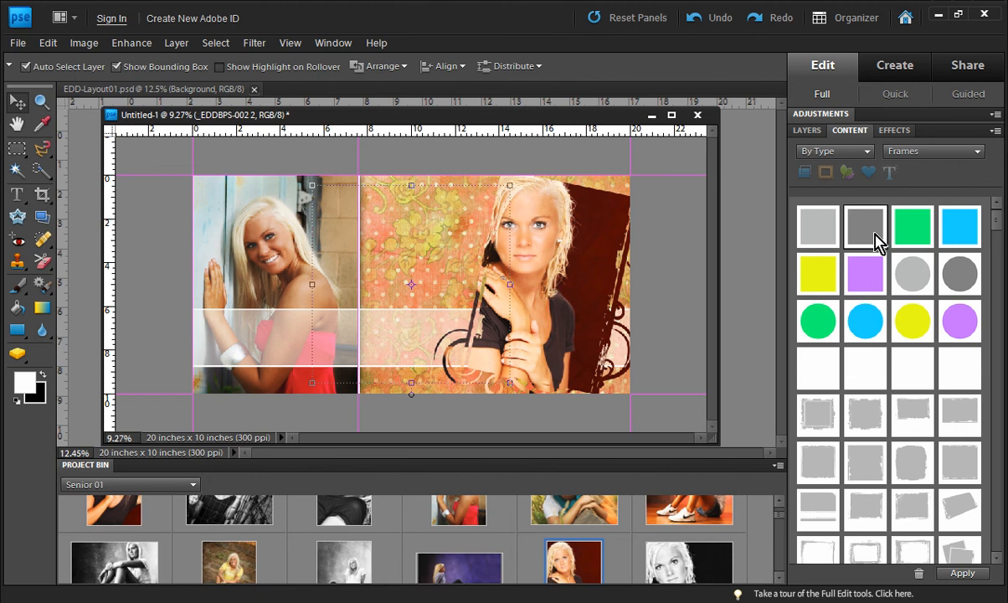
mouse_move(484, 408)
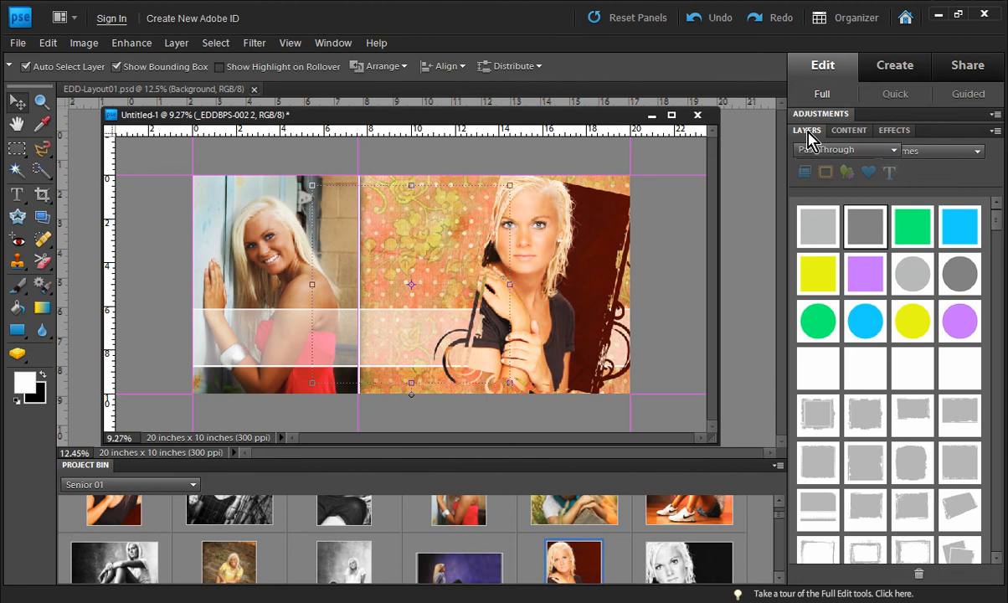
left_click(807, 131)
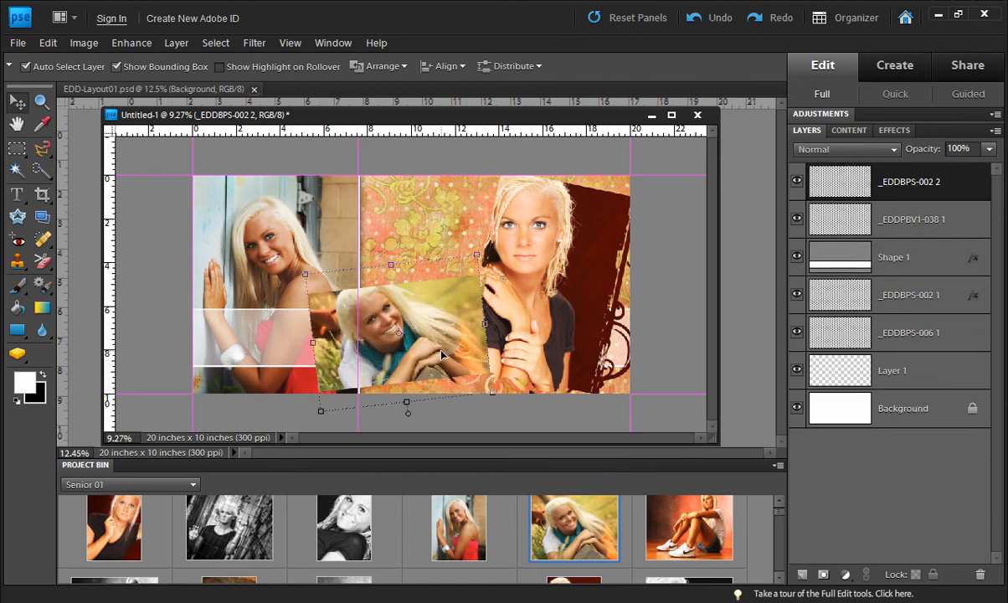
Apply a white stroke style from EDD - Design Essentials to the square centre photo
left_click(894, 130)
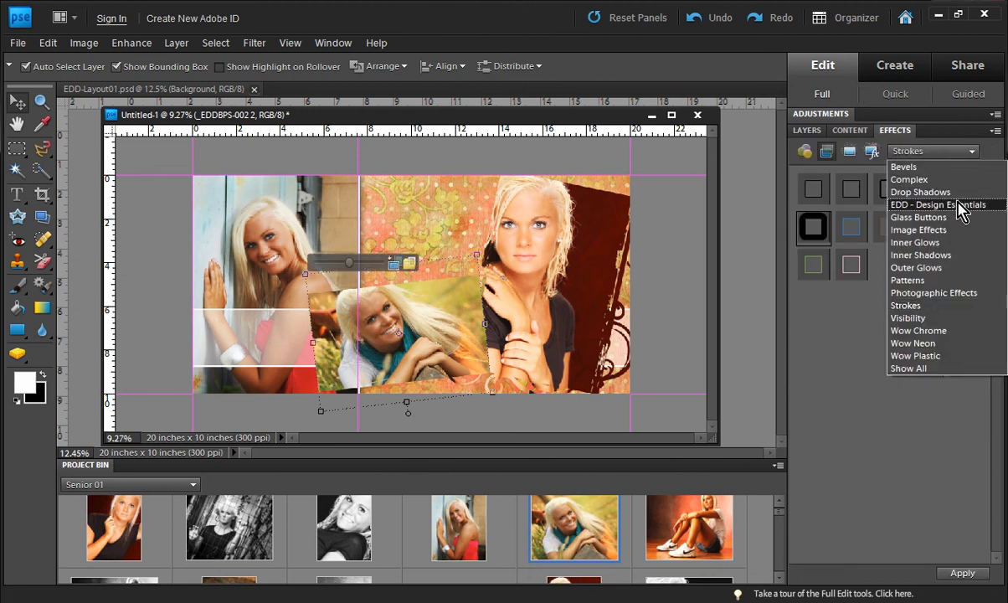
left_click(938, 204)
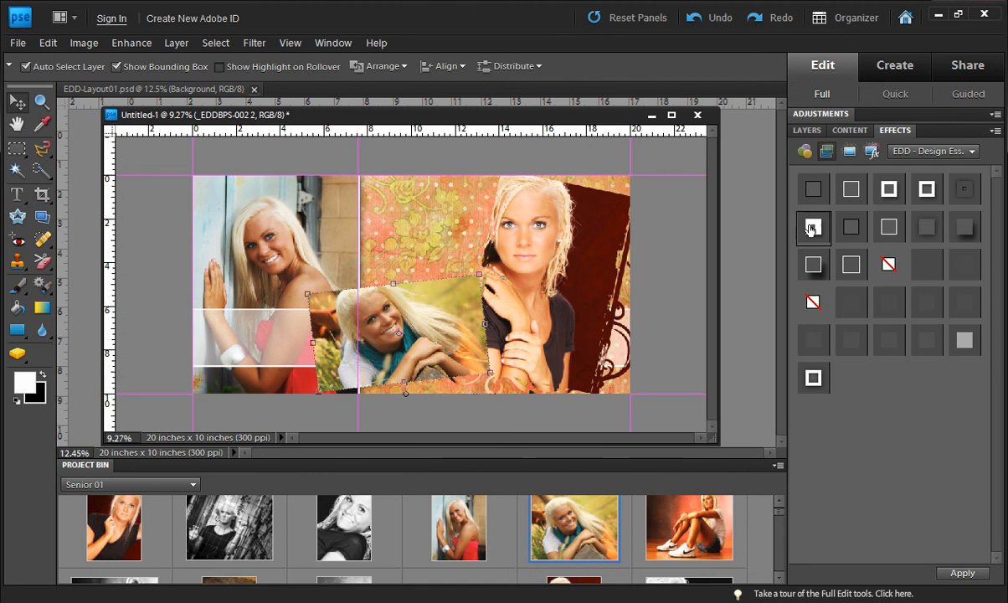
left_click(814, 228)
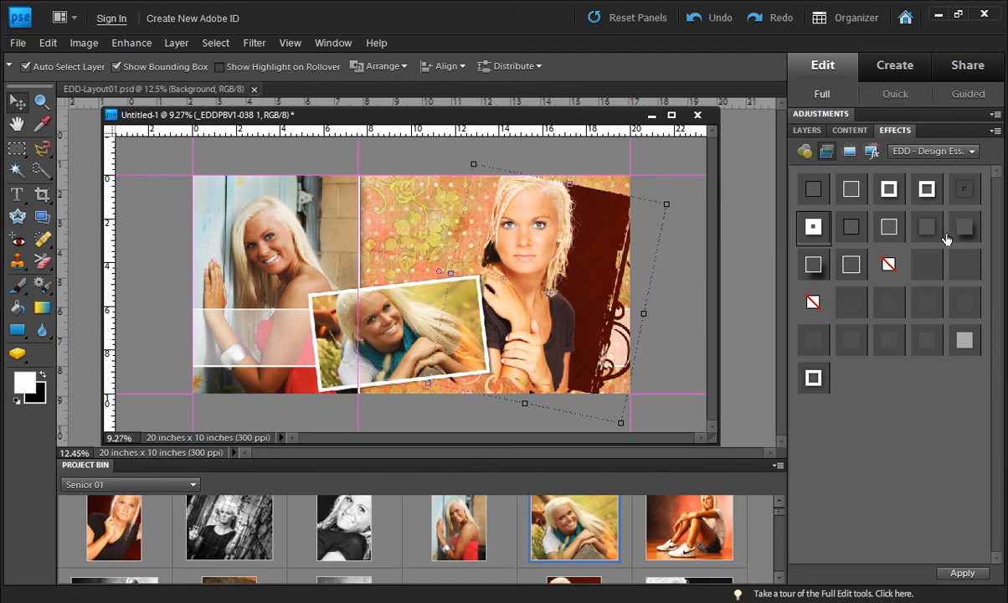
mouse_move(964, 233)
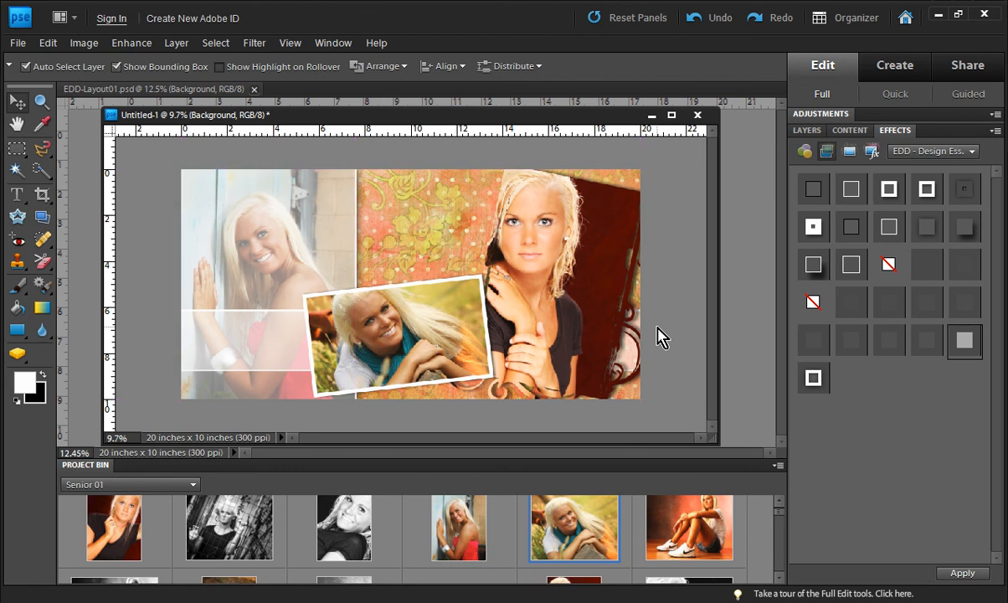
mouse_move(851, 142)
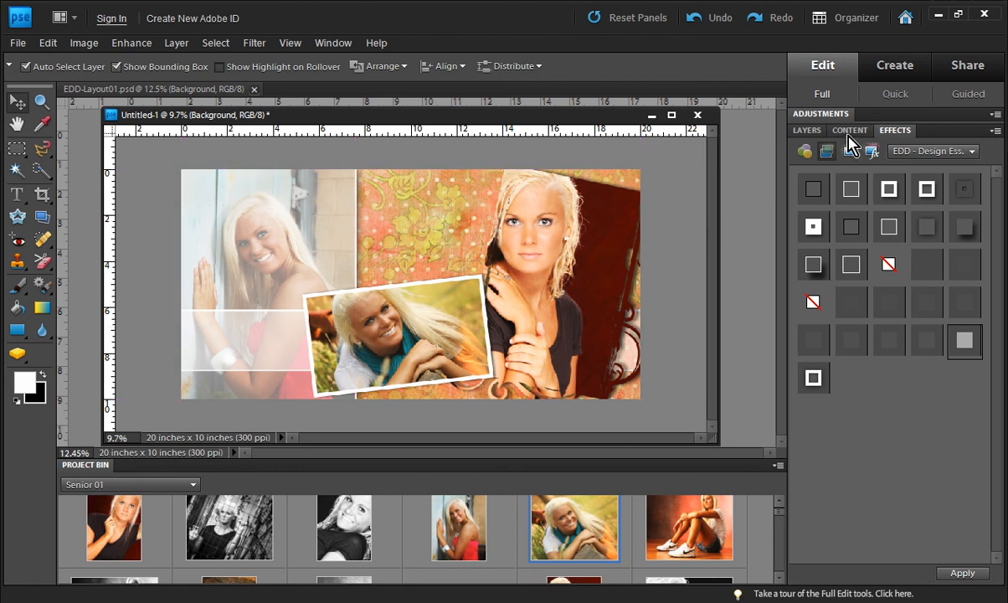
Scroll through the Content library's Frames thumbnails for another frame
left_click(849, 131)
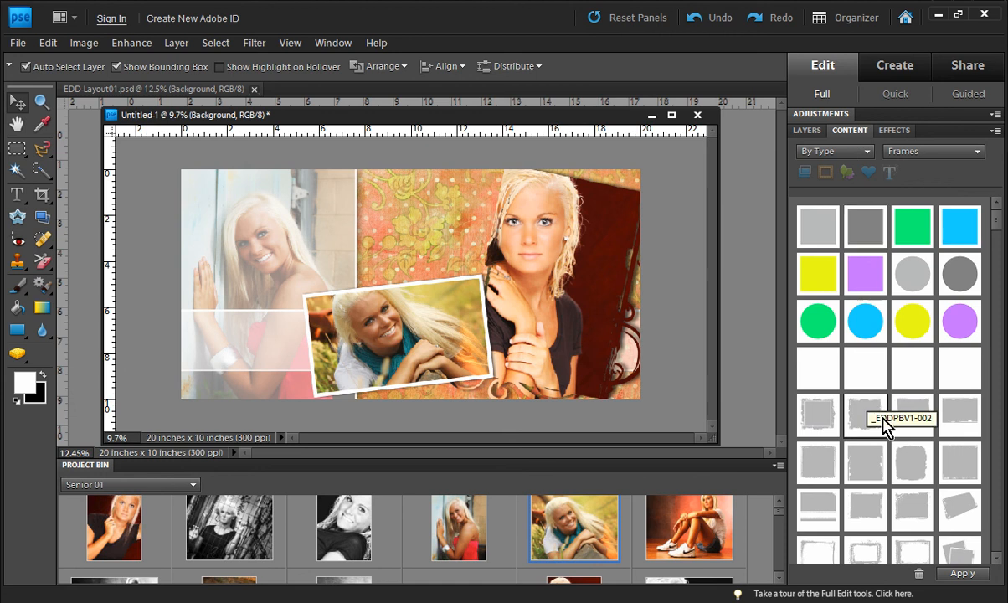
scroll("down", 3)
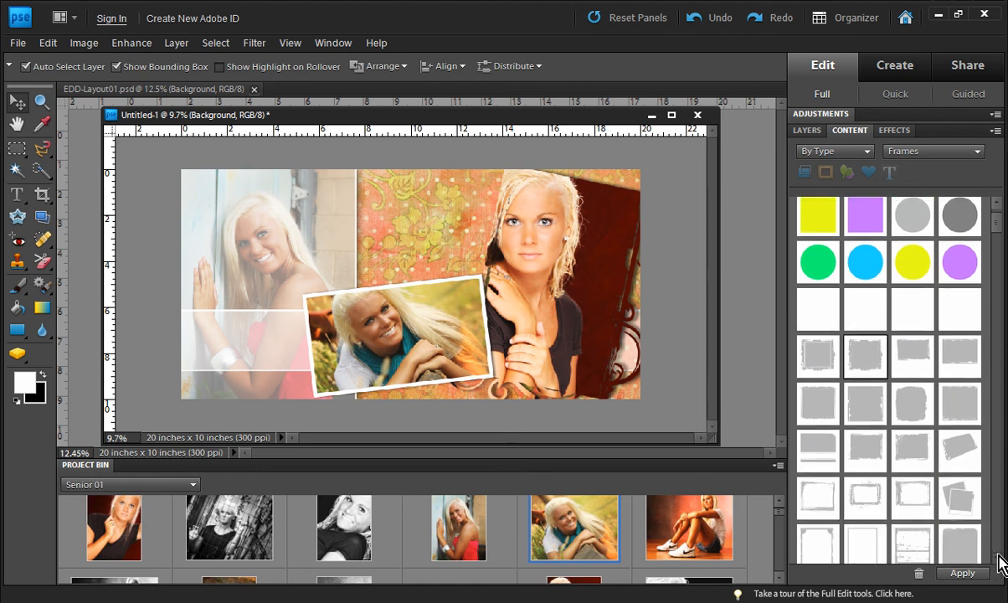
scroll("down", 3)
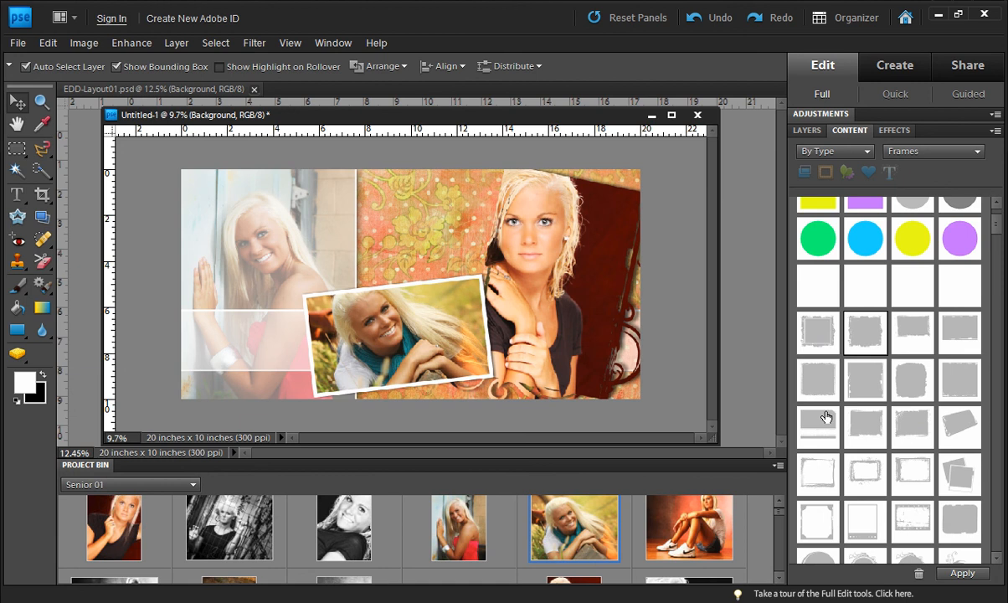
mouse_move(673, 345)
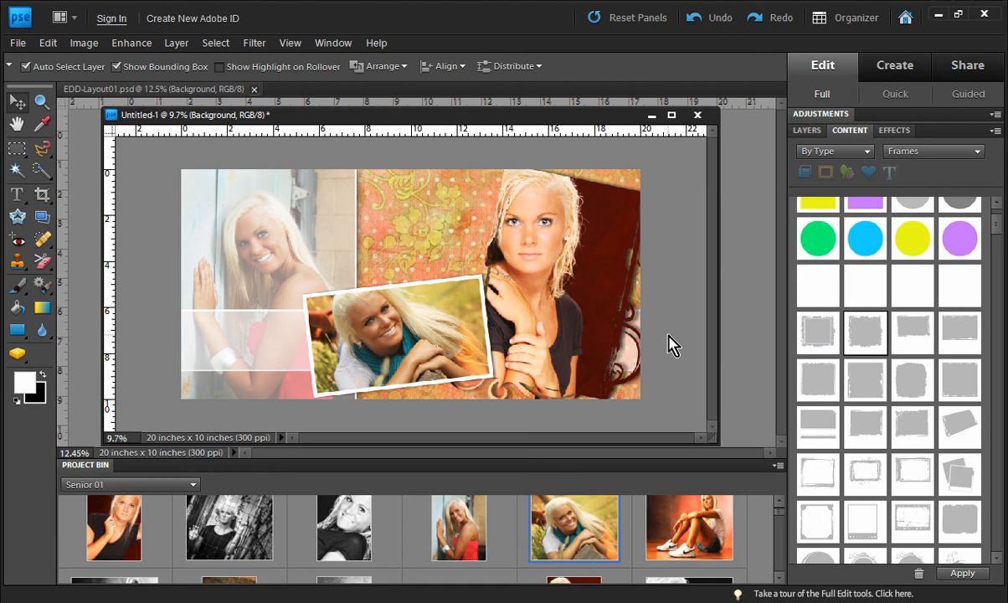